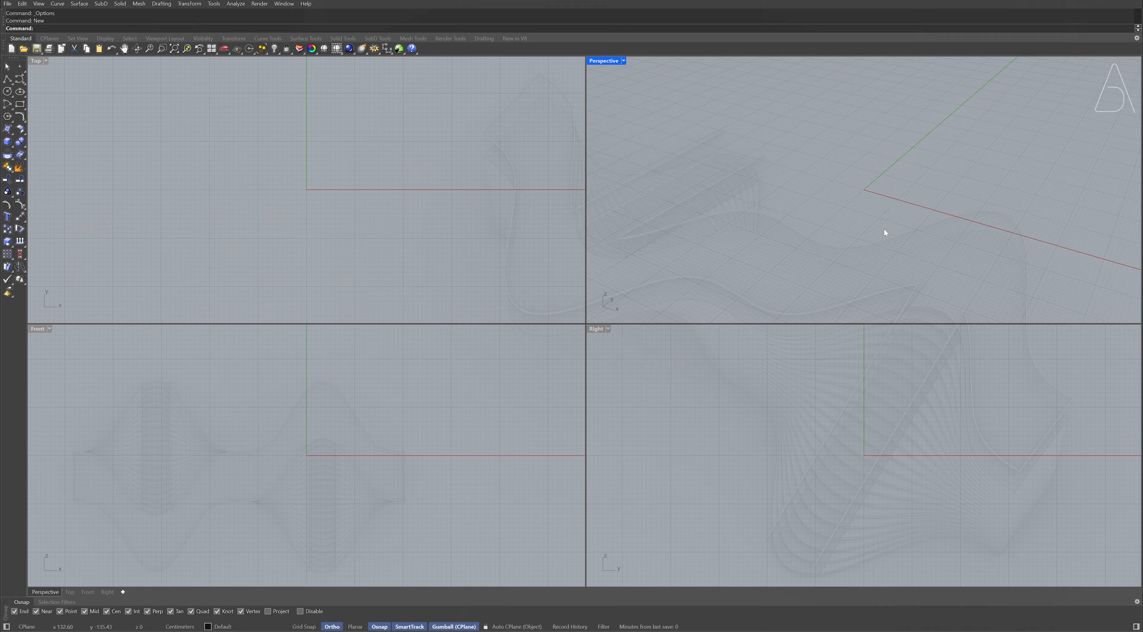
# Start a new model from the Large Objects - Centimeters template
pyautogui.click(10, 48)
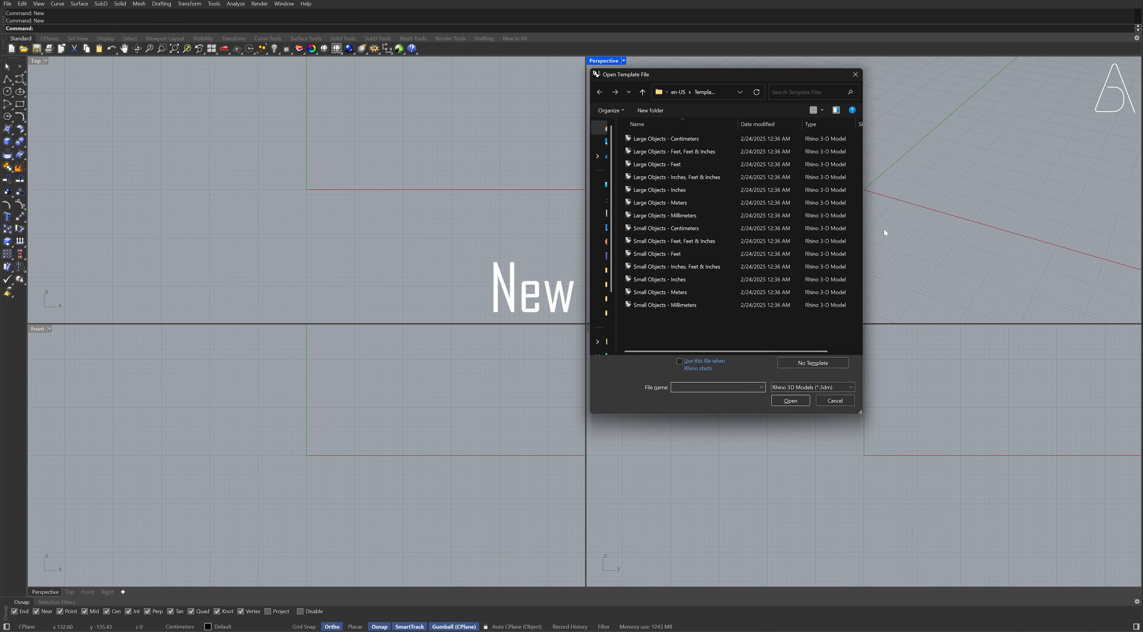
pyautogui.click(664, 139)
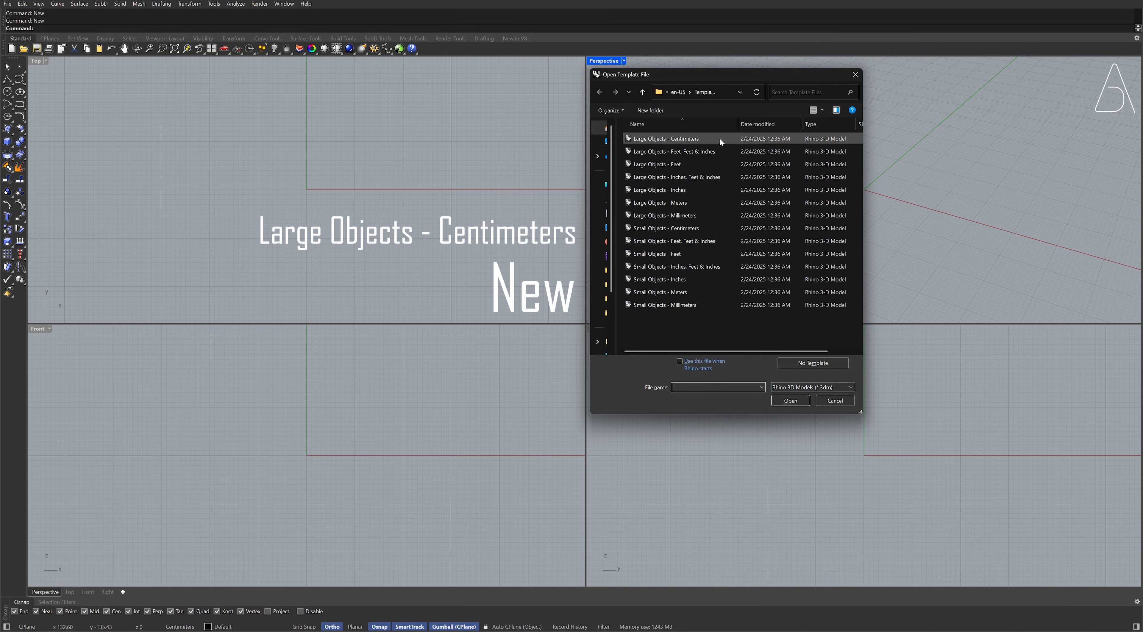
pyautogui.click(789, 400)
pyautogui.write('Line')
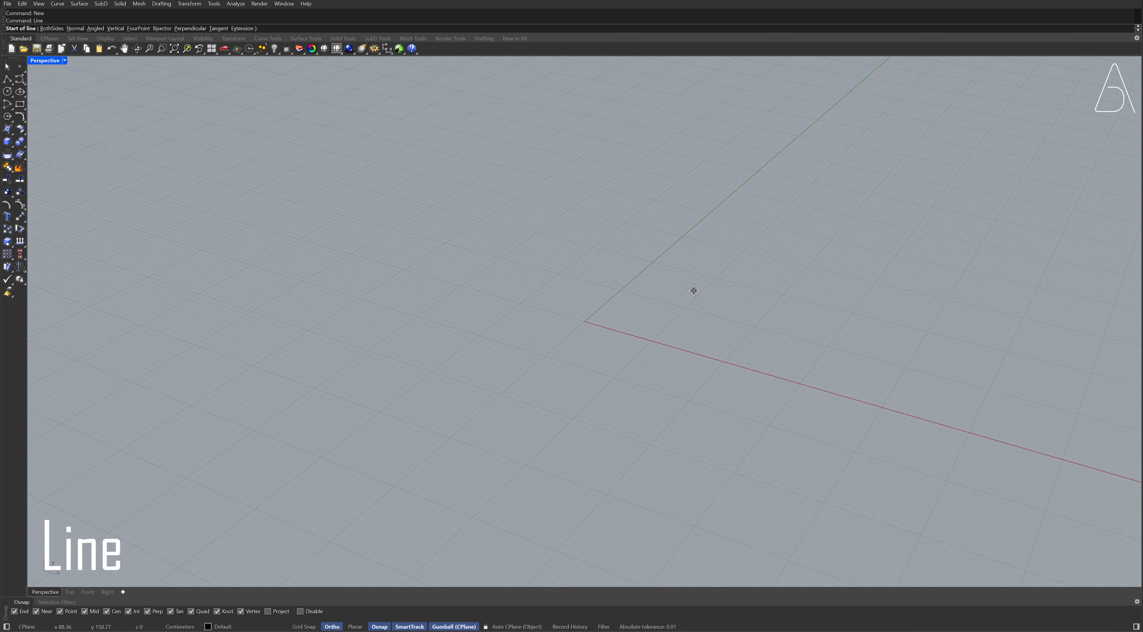
# Draw a straight ground line and rebuild it to 8 control points at degree 3
pyautogui.click(583, 321)
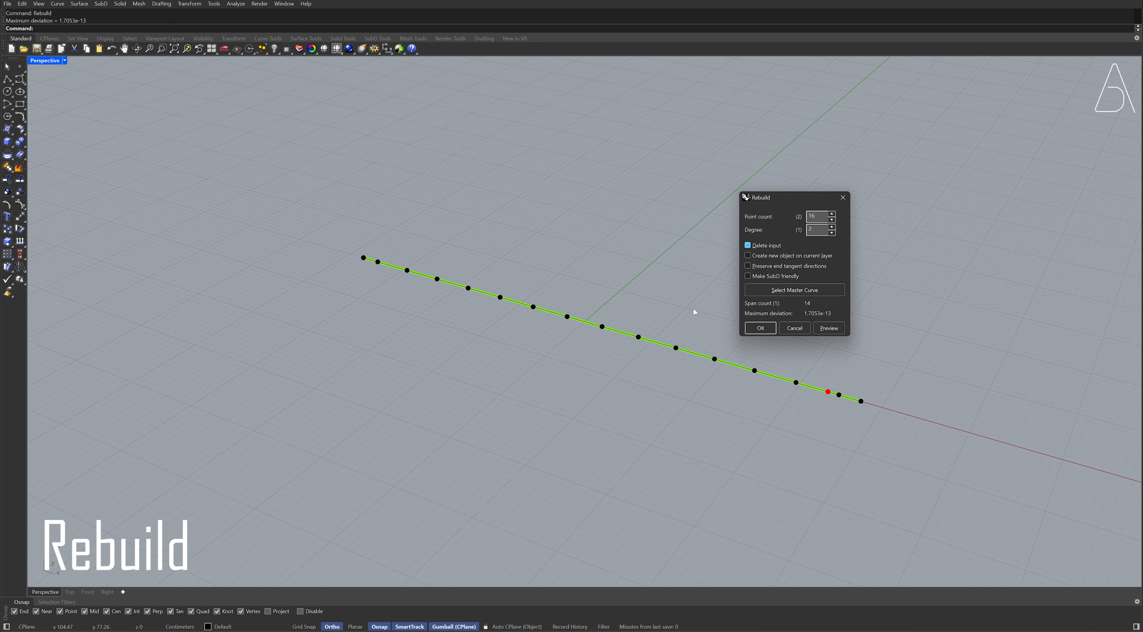
pyautogui.tripleClick(815, 217)
pyautogui.write('8')
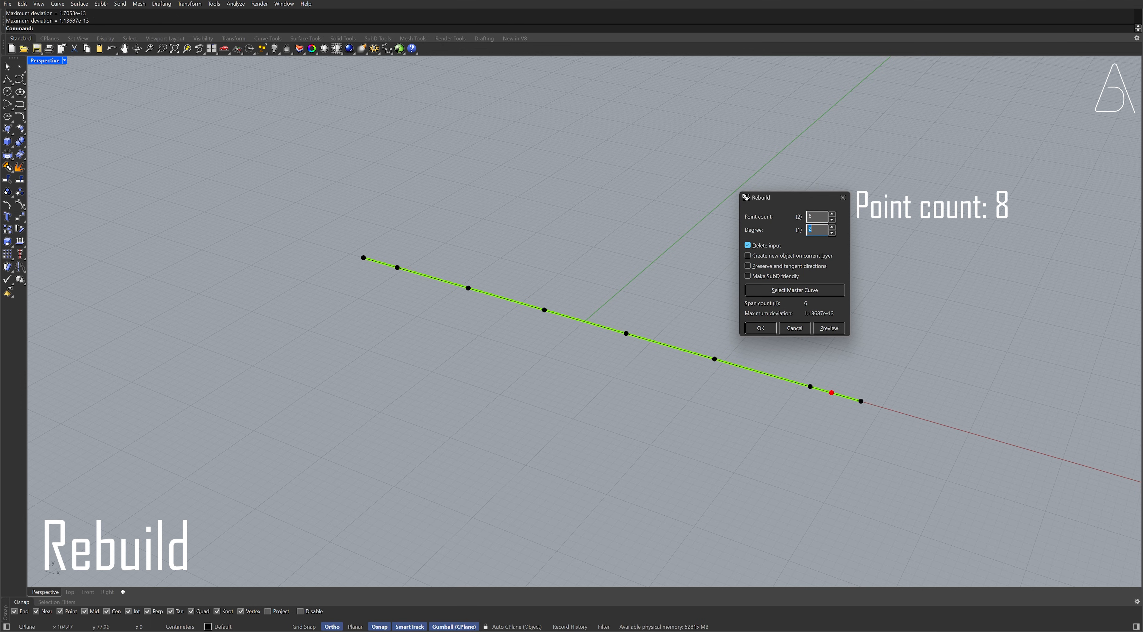
pyautogui.click(830, 227)
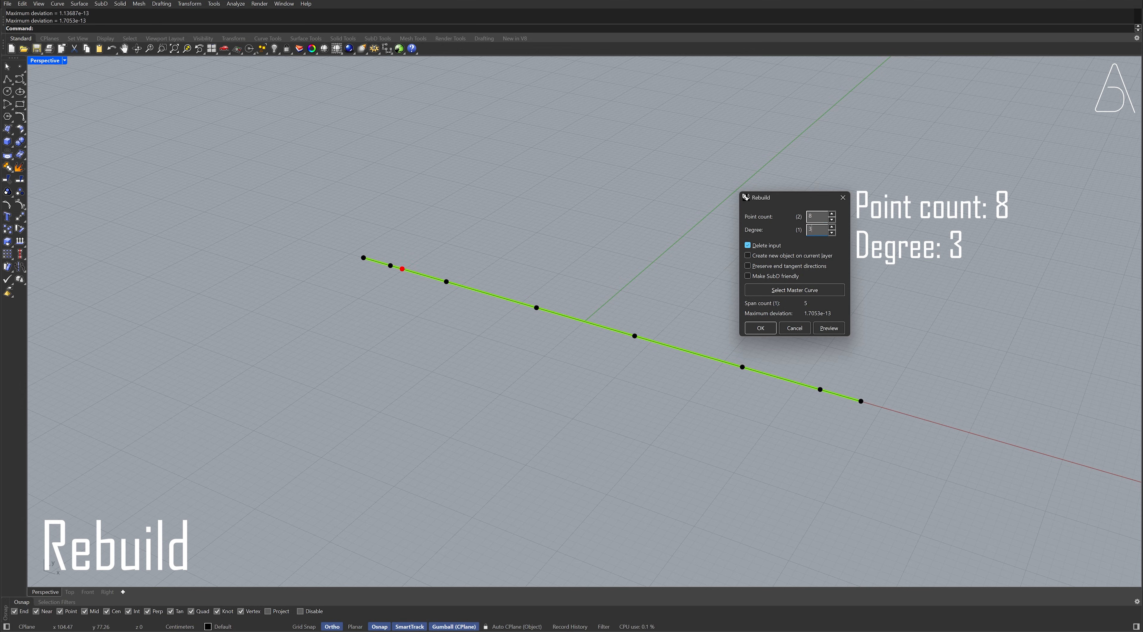
pyautogui.click(759, 328)
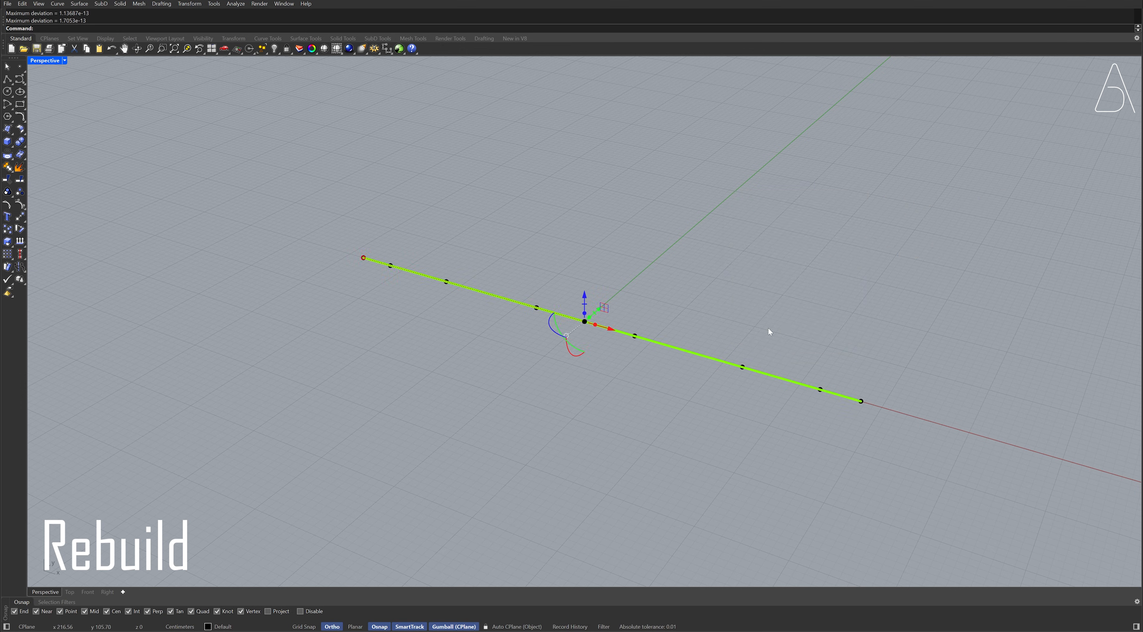
pyautogui.moveTo(510, 270)
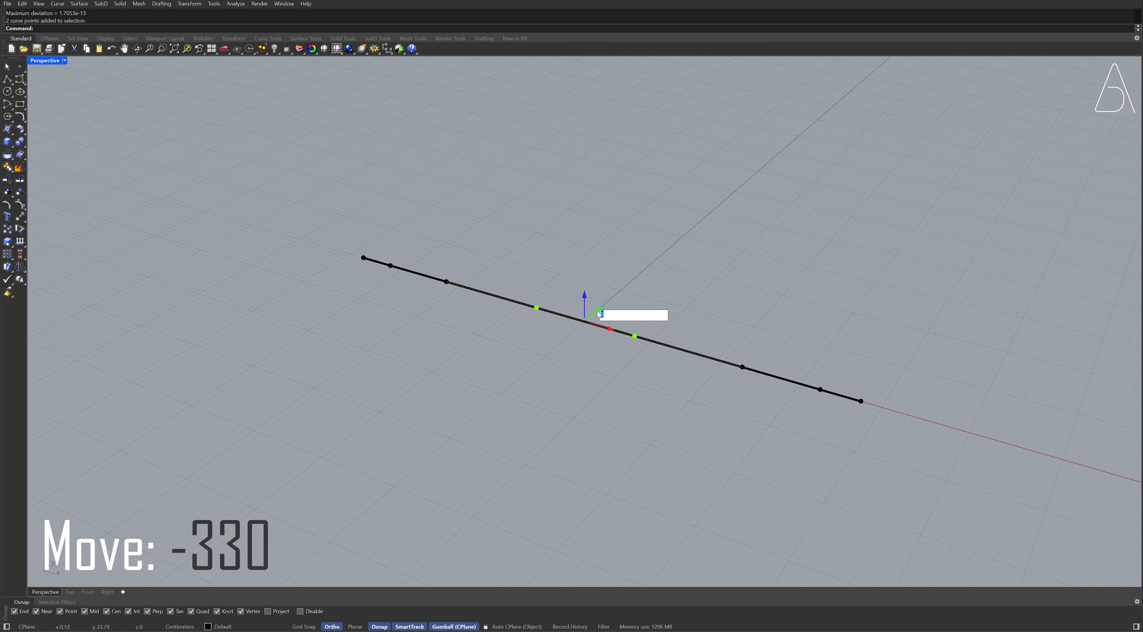
# Shift the two middle control points sideways to bend the line into a wave
pyautogui.write('3')
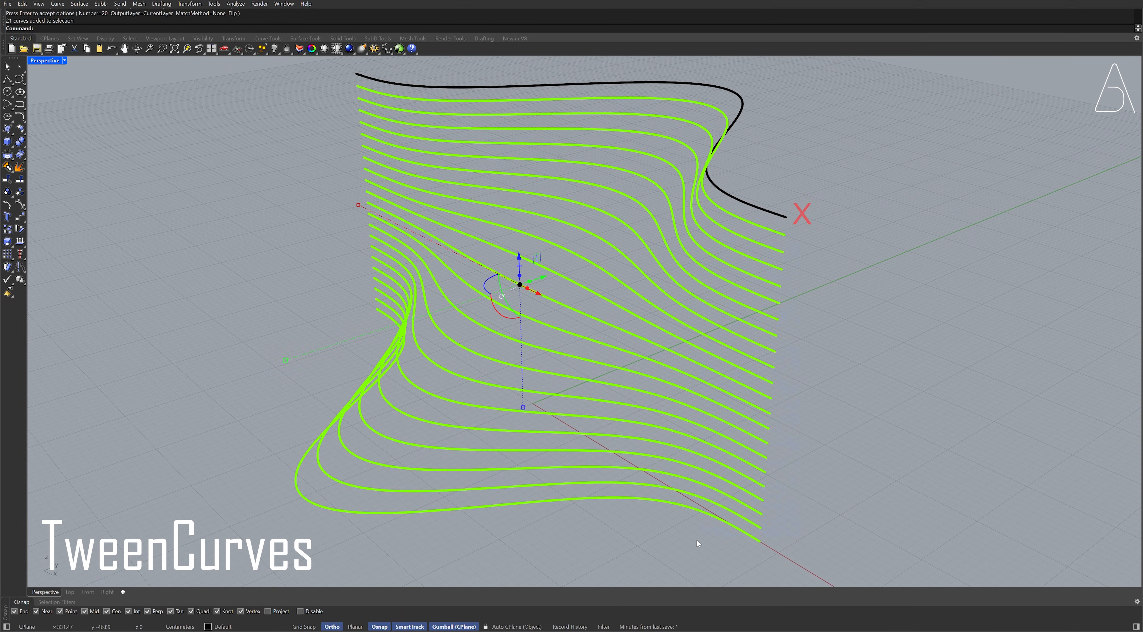
pyautogui.moveTo(811, 326)
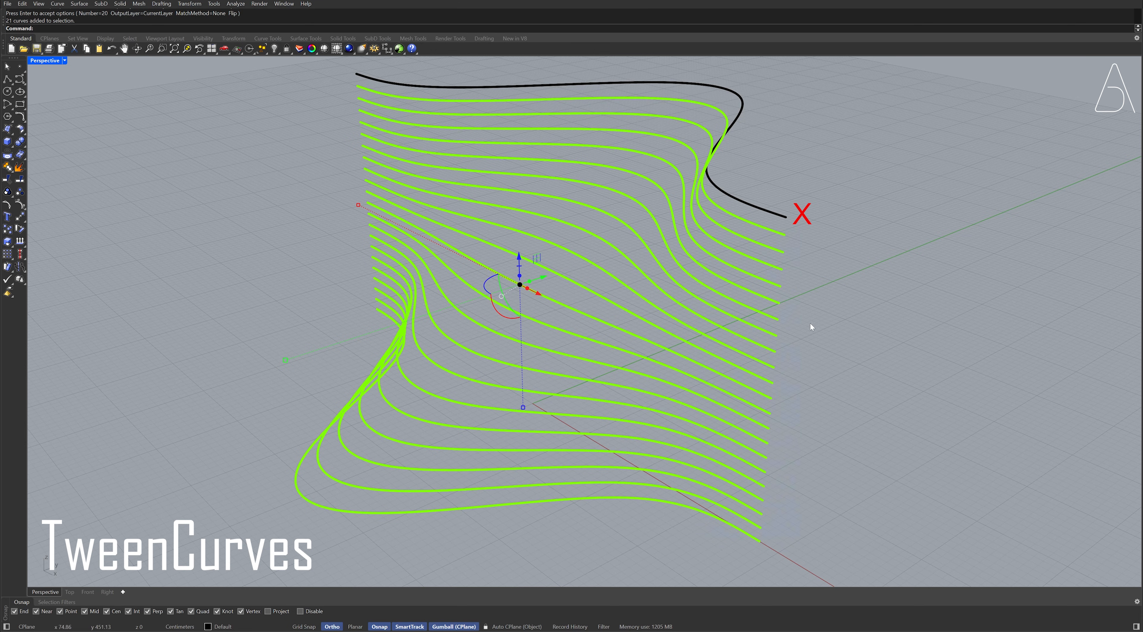
# Begin extruding the 20 tween curves with ExtrudeCrv
pyautogui.write('ExtrudeCrv')
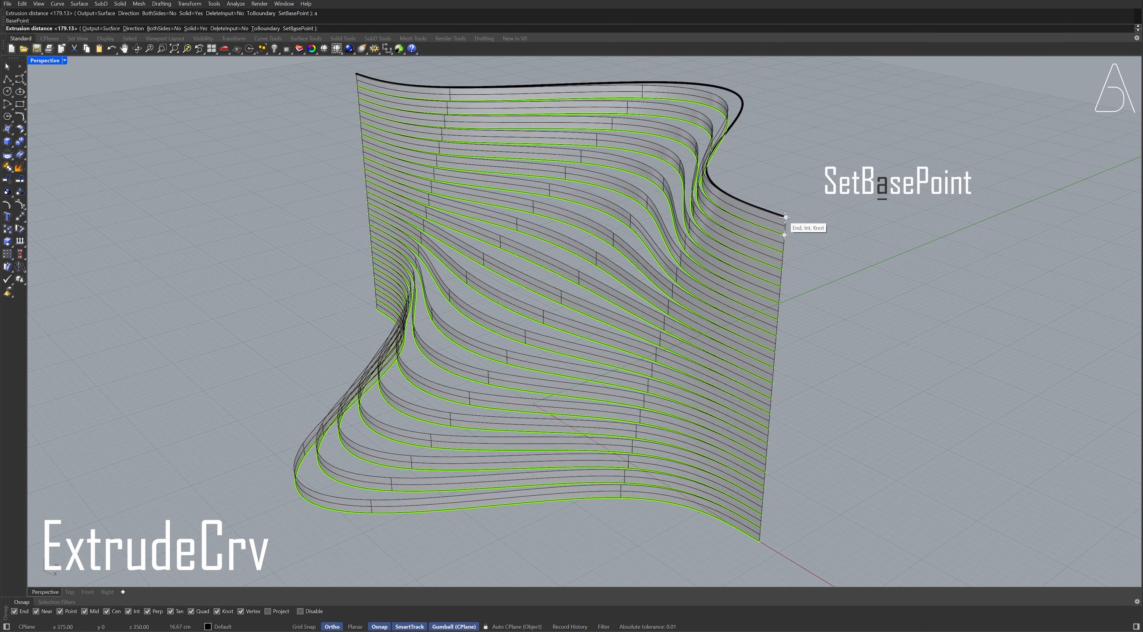
# Extrude the tween curves from a base point at the curve end into thin slats, then pick the top and bottom curves
pyautogui.click(785, 217)
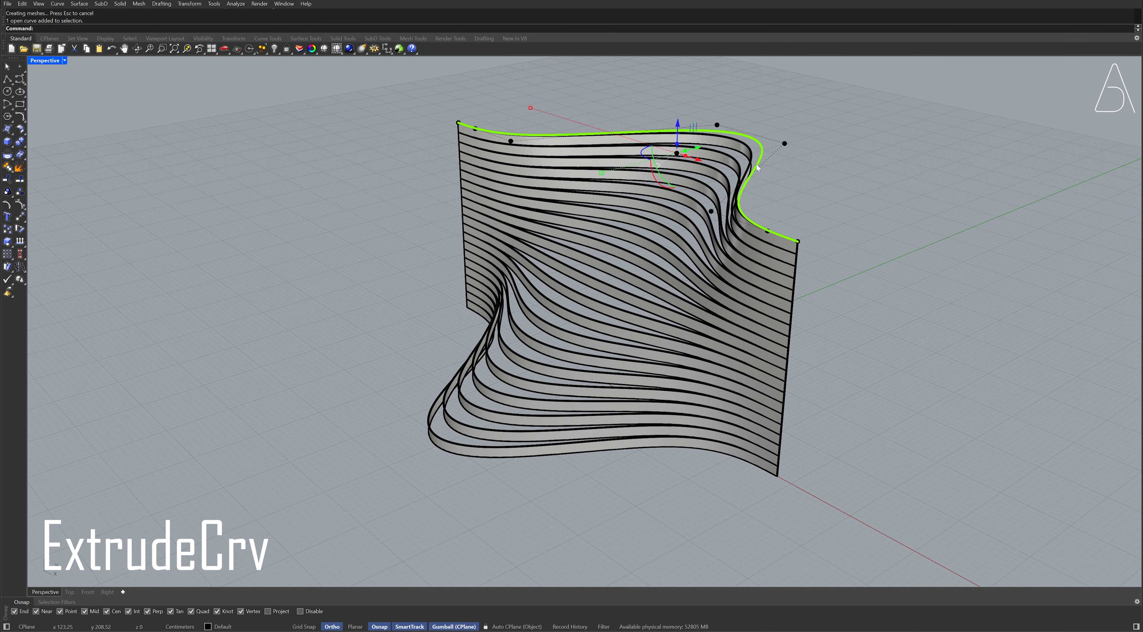
pyautogui.click(720, 457)
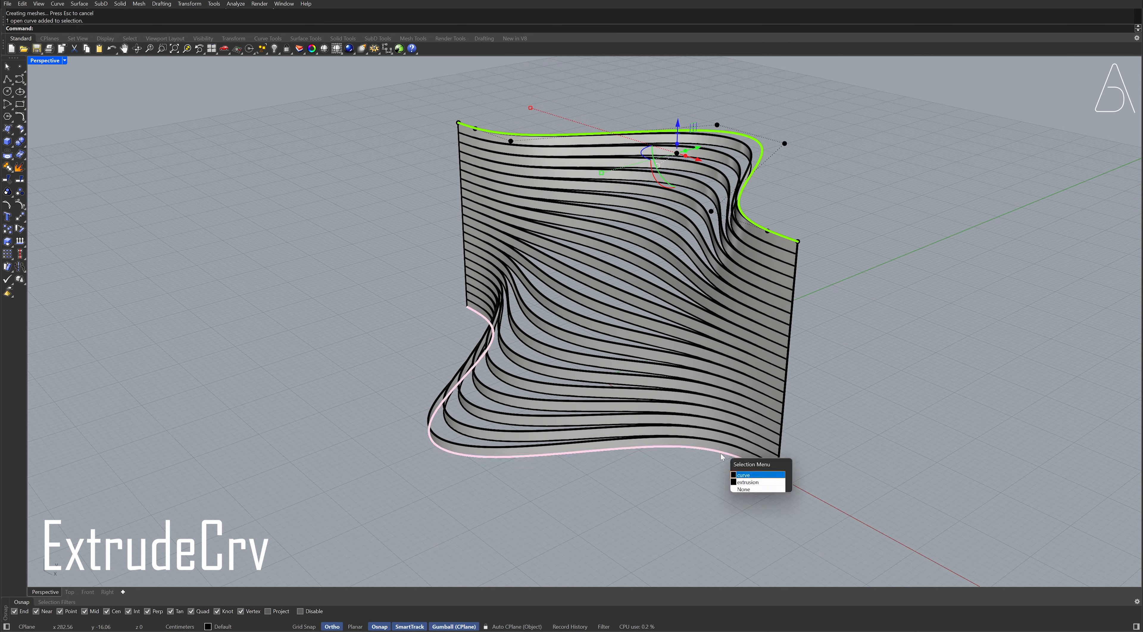
pyautogui.click(743, 474)
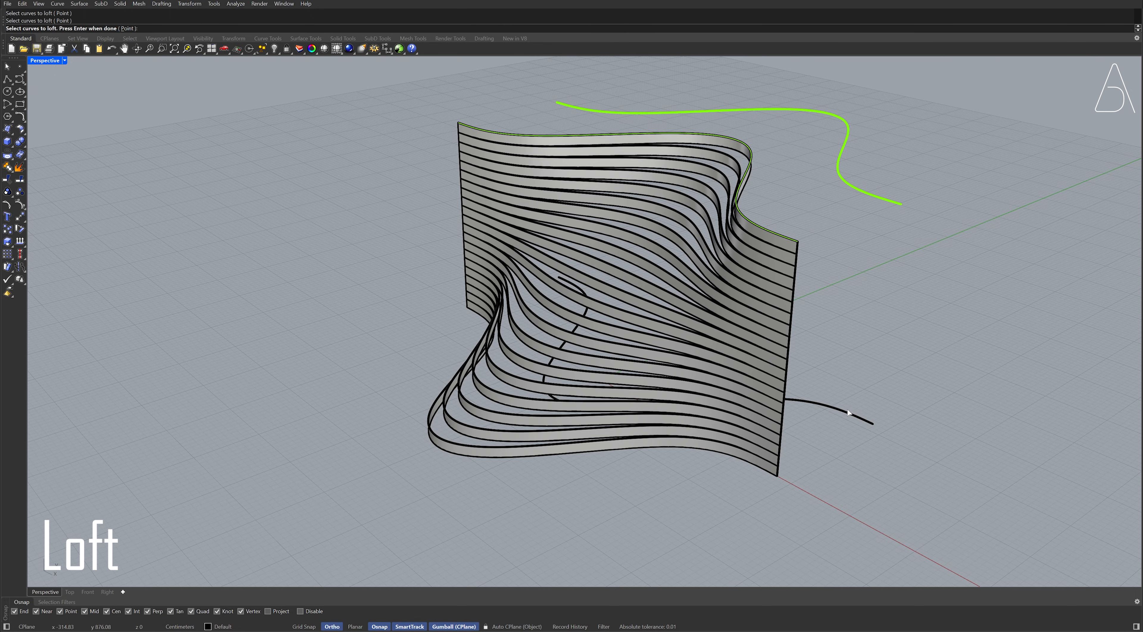
# Loft straight sections across the top curves and the open end edges to close the slatted wall
pyautogui.click(757, 470)
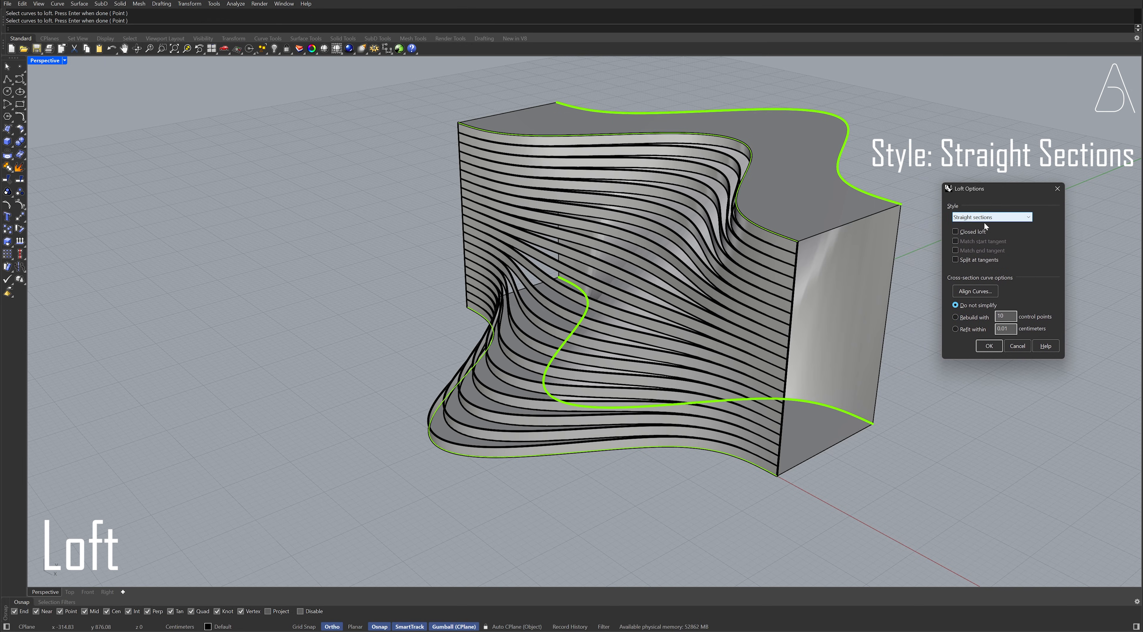
pyautogui.click(987, 346)
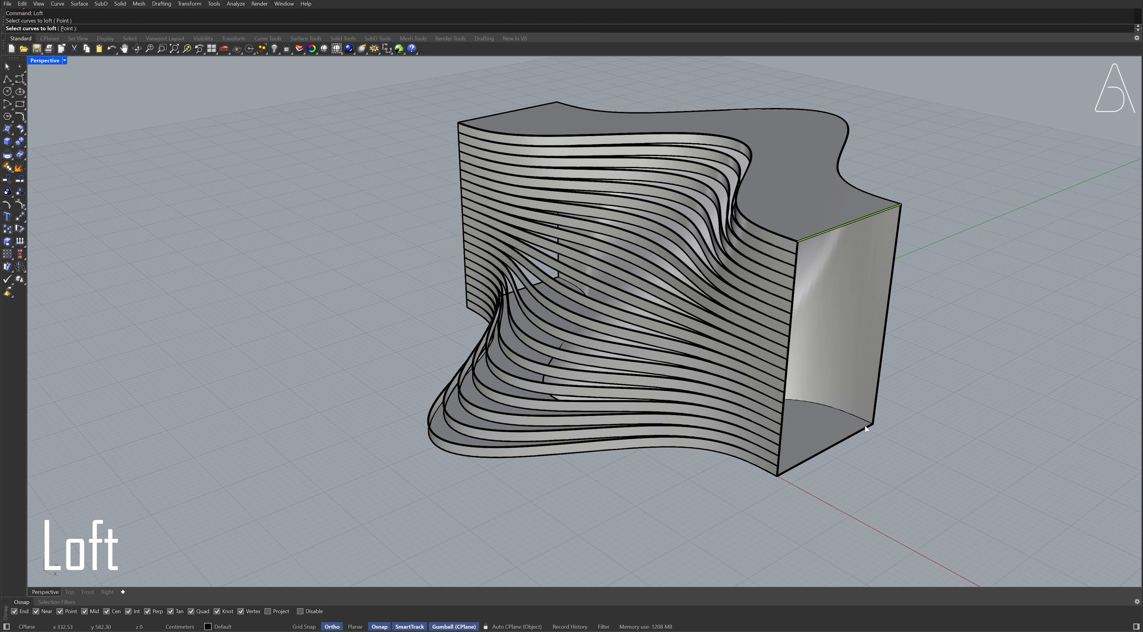
pyautogui.press('Return')
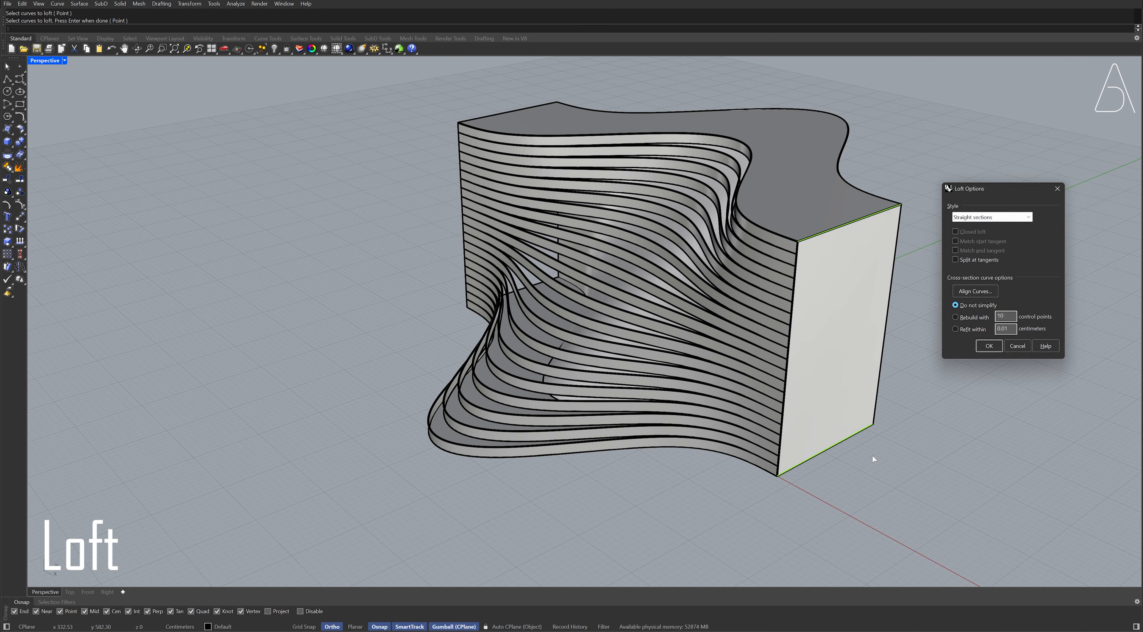
pyautogui.click(987, 345)
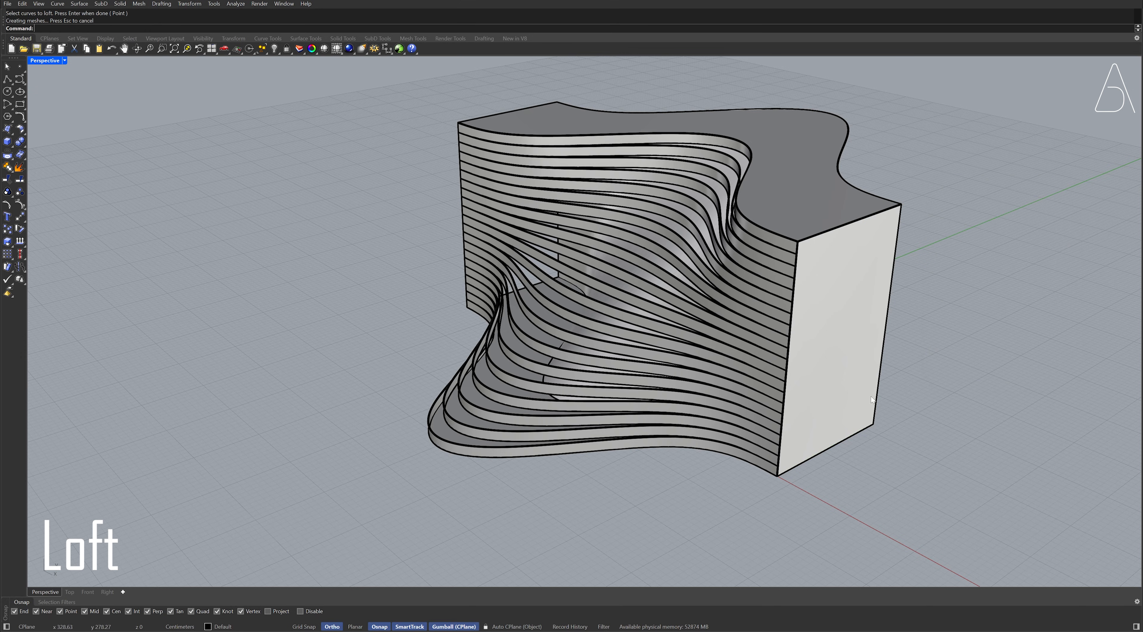
pyautogui.click(838, 328)
pyautogui.write('y')
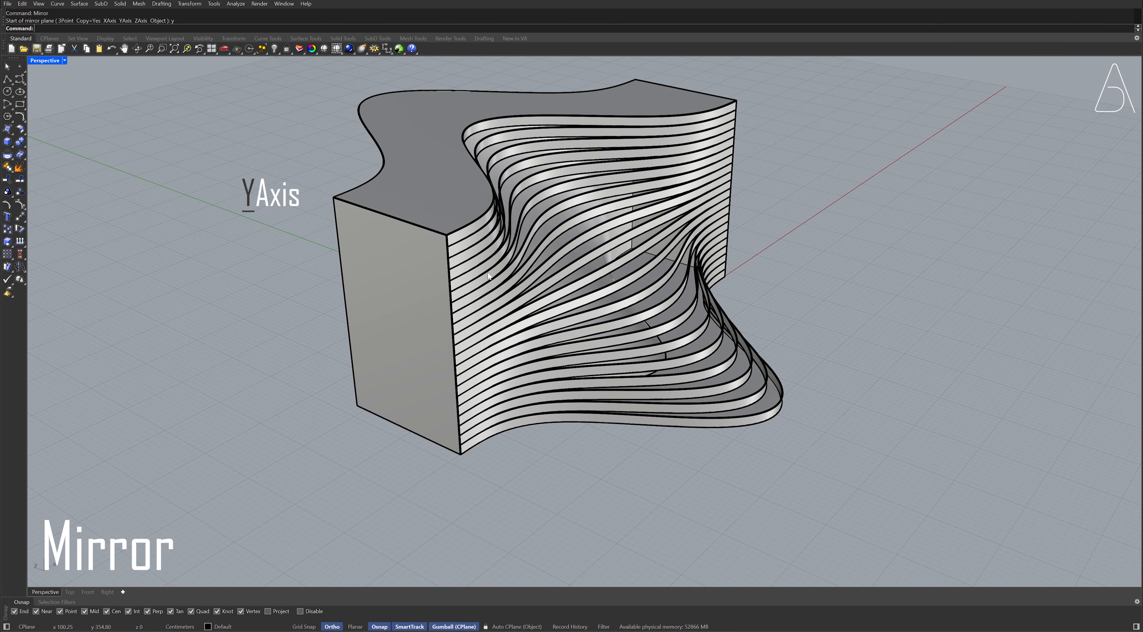
# Mirror the end surface across the Y axis to close the remaining side
pyautogui.click(348, 48)
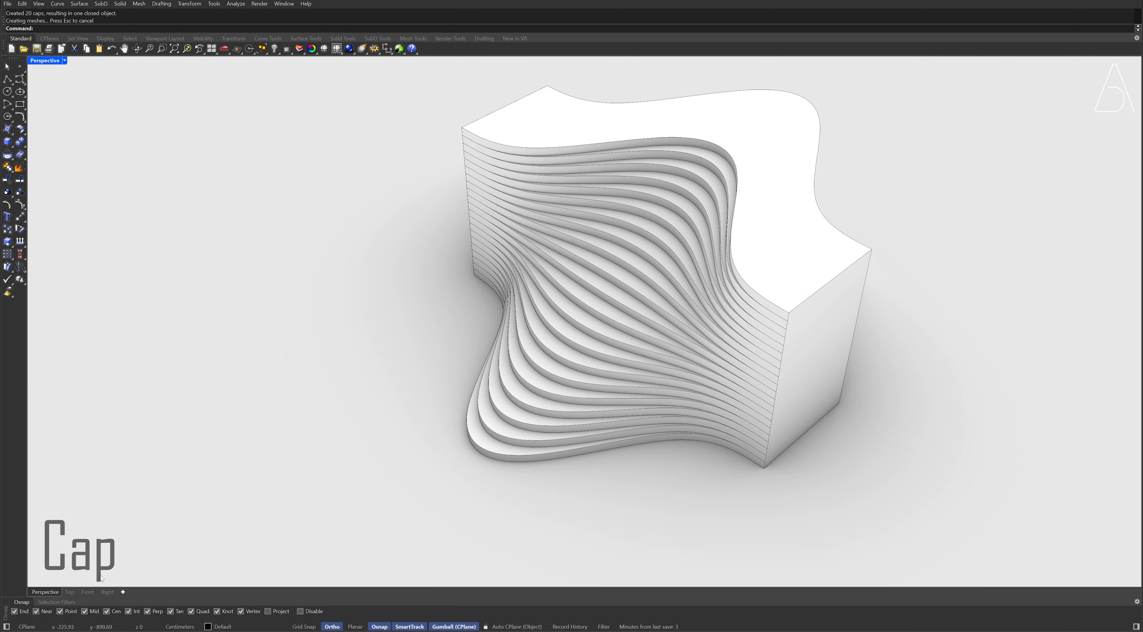
# Draw a vertical centre line across the waves in Top view, offset it 65 both sides and delete the centre line
pyautogui.click(69, 591)
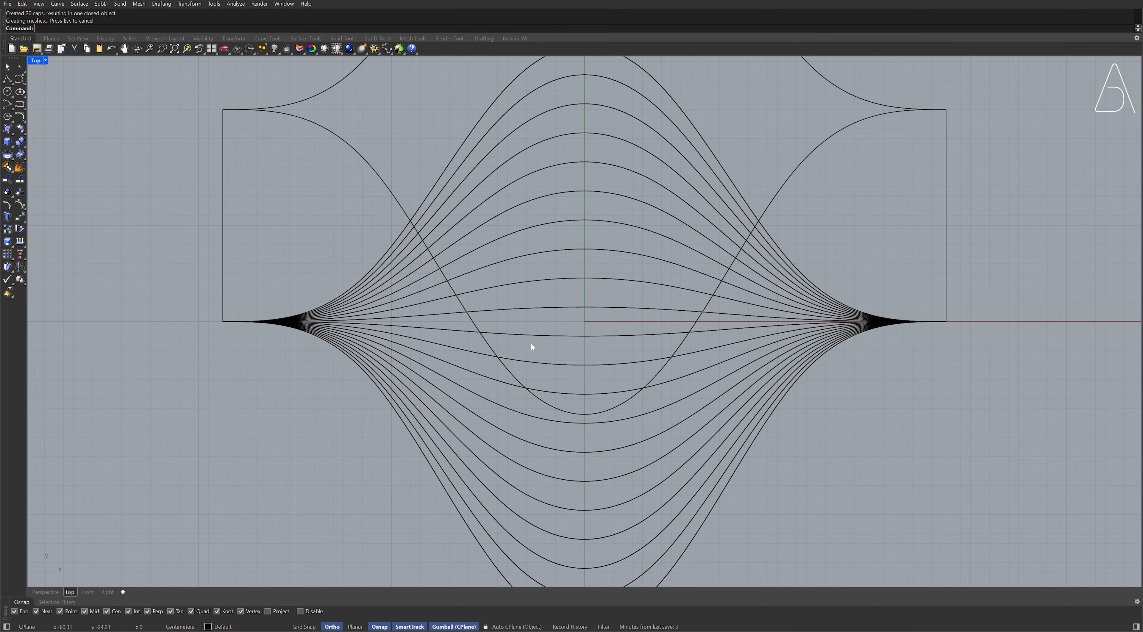
pyautogui.scroll(-3)
pyautogui.write('Line')
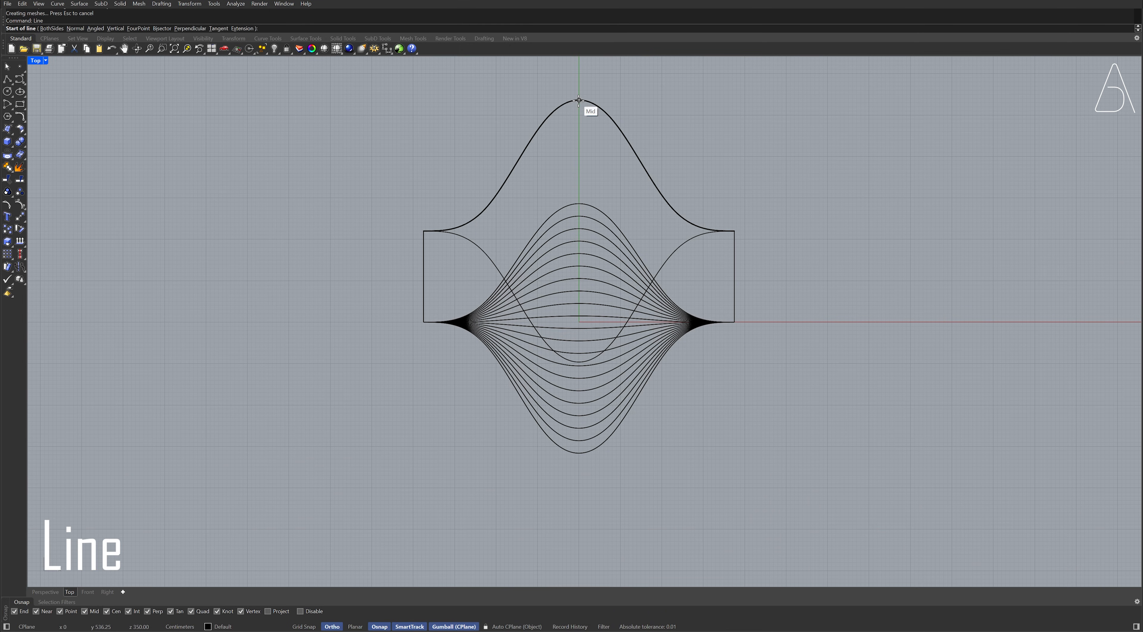
pyautogui.click(578, 100)
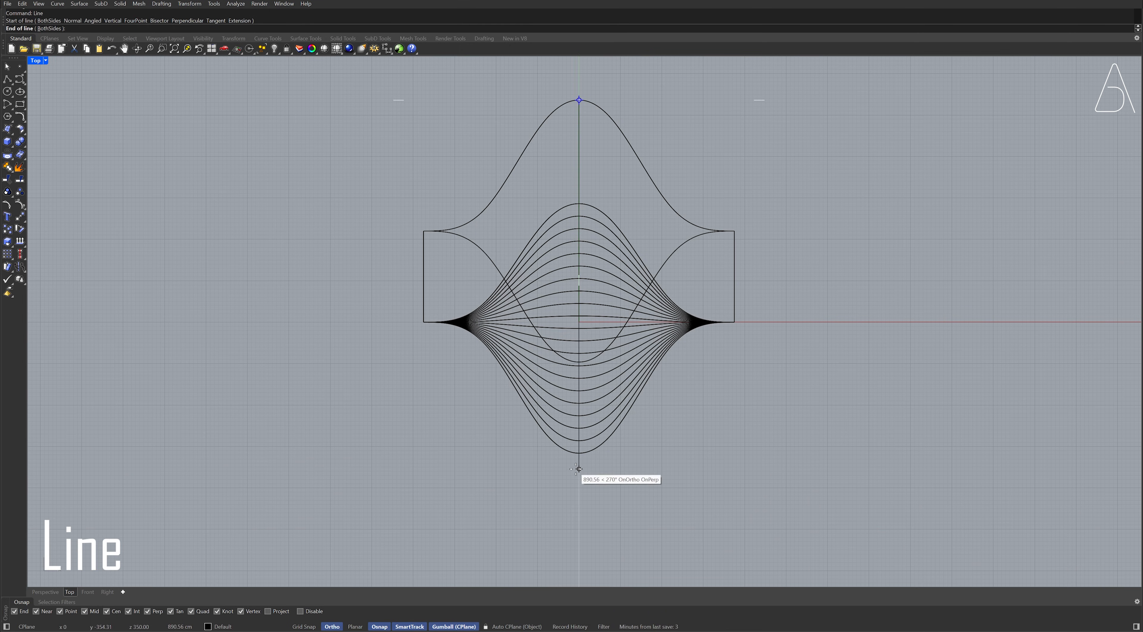
pyautogui.click(579, 469)
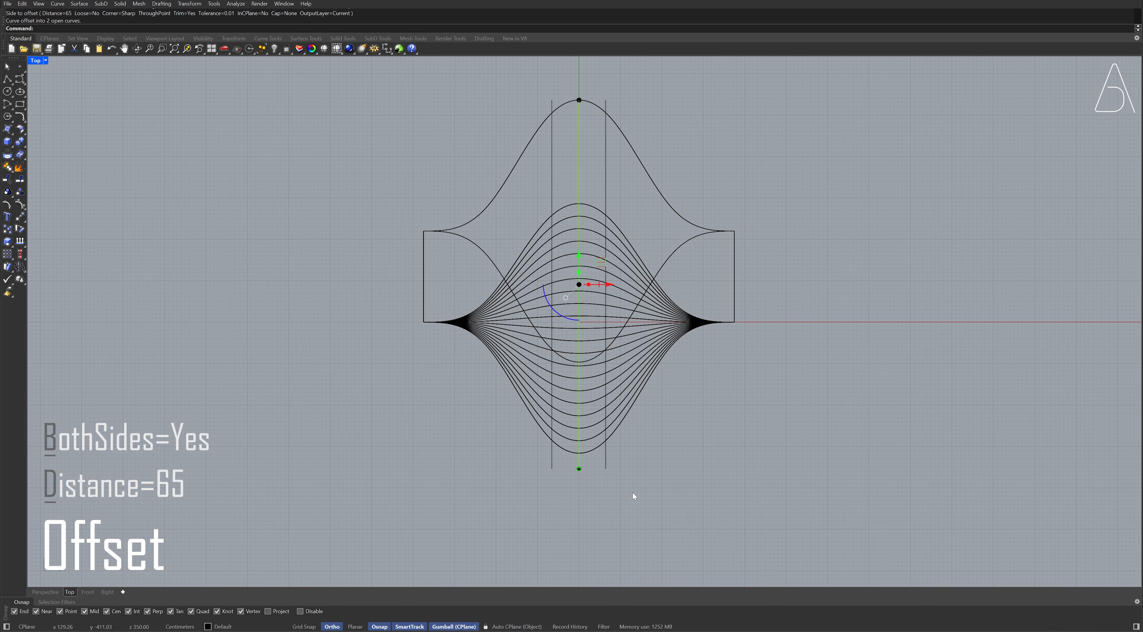
pyautogui.press('Delete')
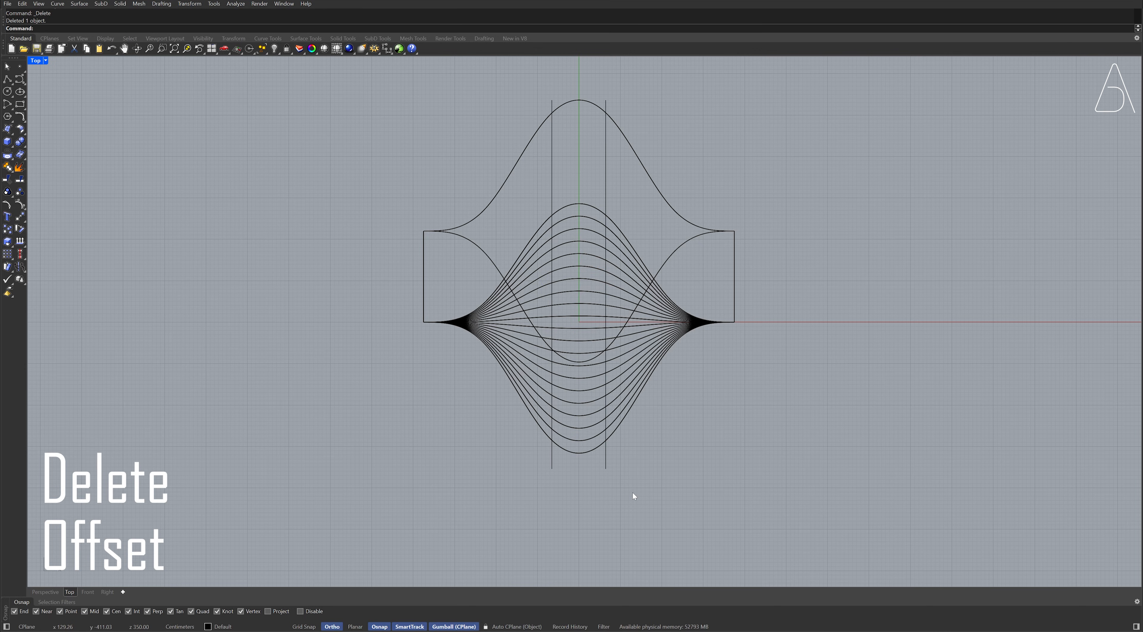
pyautogui.click(44, 591)
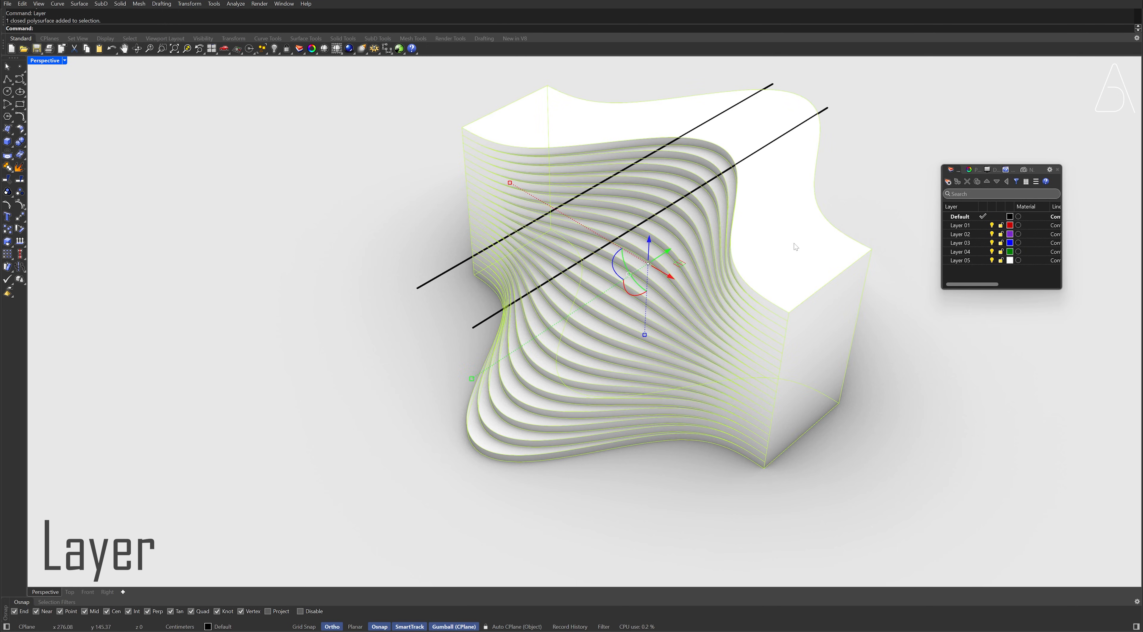
pyautogui.moveTo(959, 224)
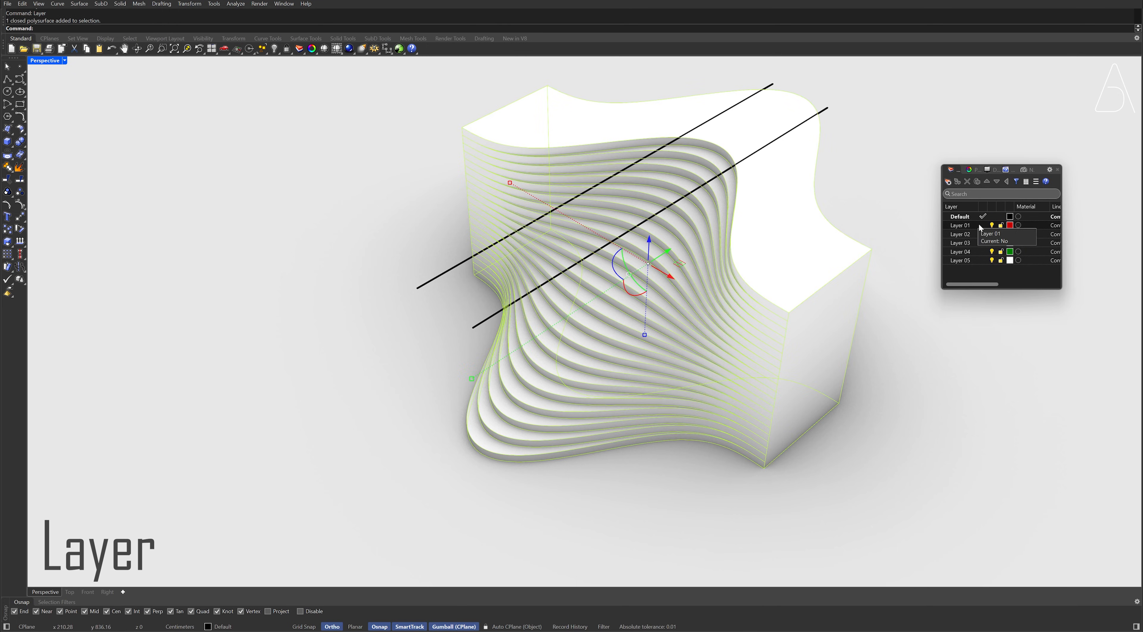
# Copy the selected slatted solid to Layer 01 via Copy Objects to Layer
pyautogui.rightClick(959, 225)
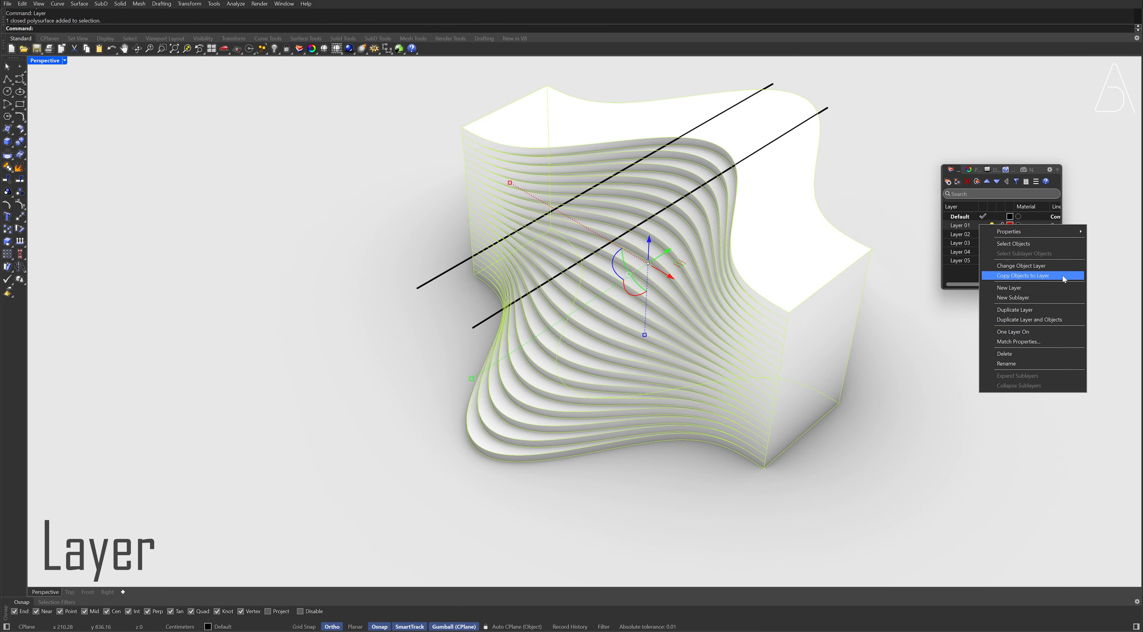
pyautogui.click(1025, 275)
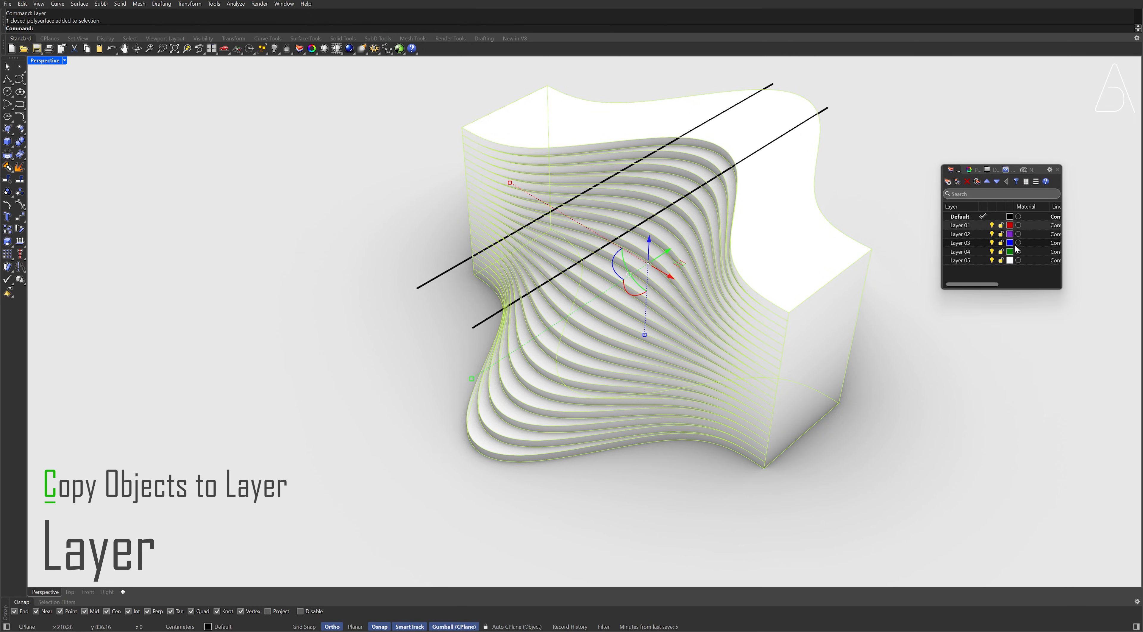
pyautogui.click(960, 224)
pyautogui.write('Inv')
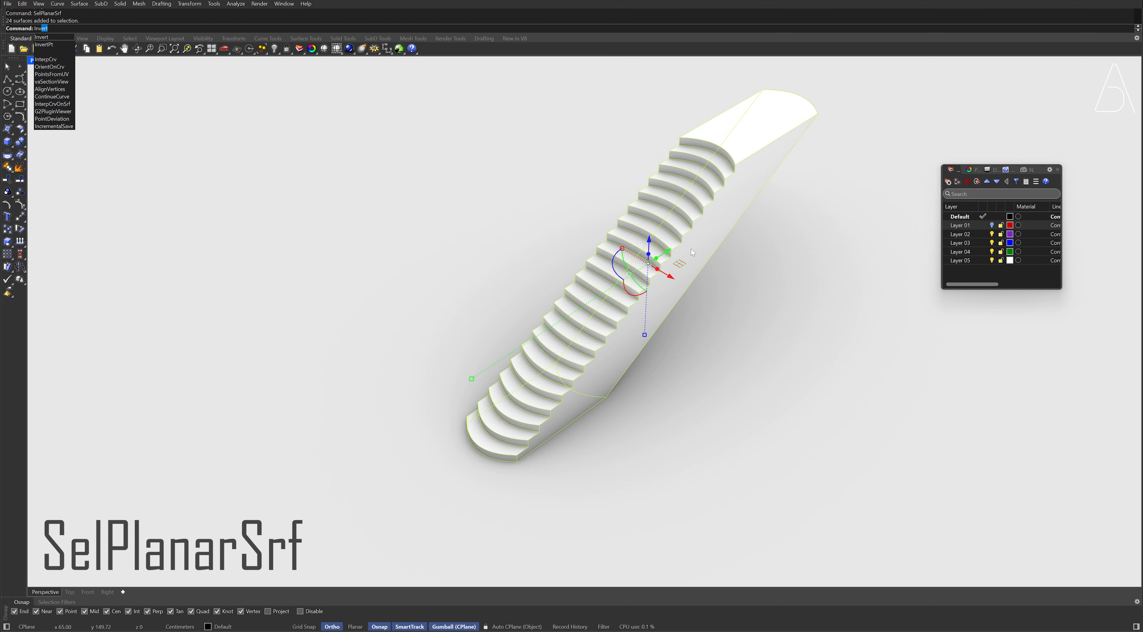
# Invert the planar selection, delete the non-planar surfaces and thicken the step faces by 3
pyautogui.click(43, 45)
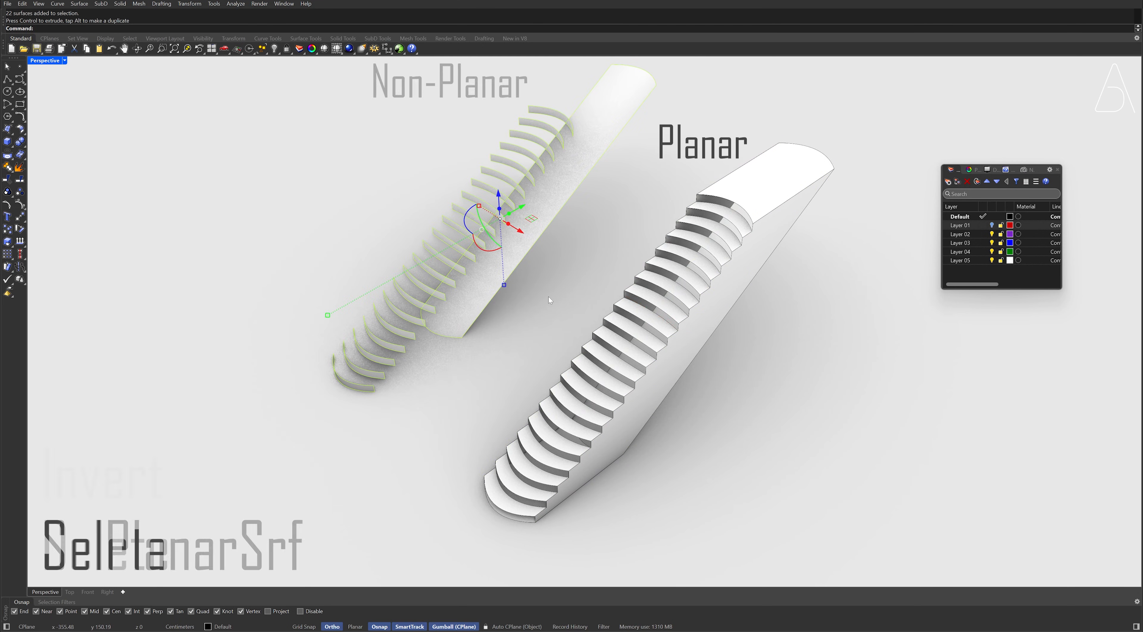
pyautogui.press('Delete')
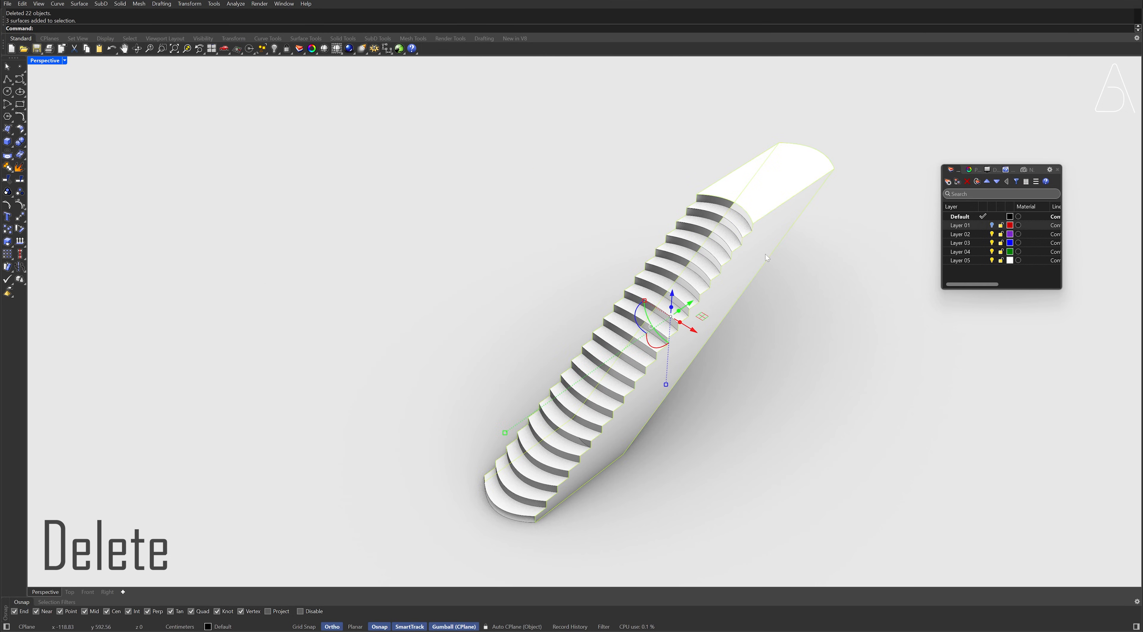
pyautogui.press('Delete')
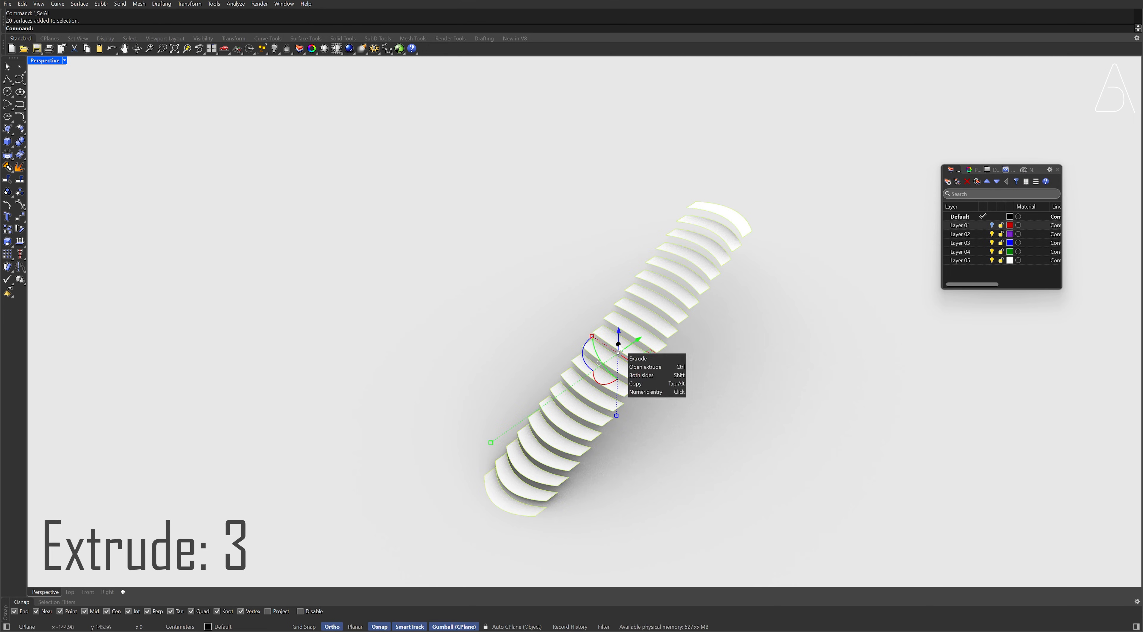
pyautogui.click(637, 358)
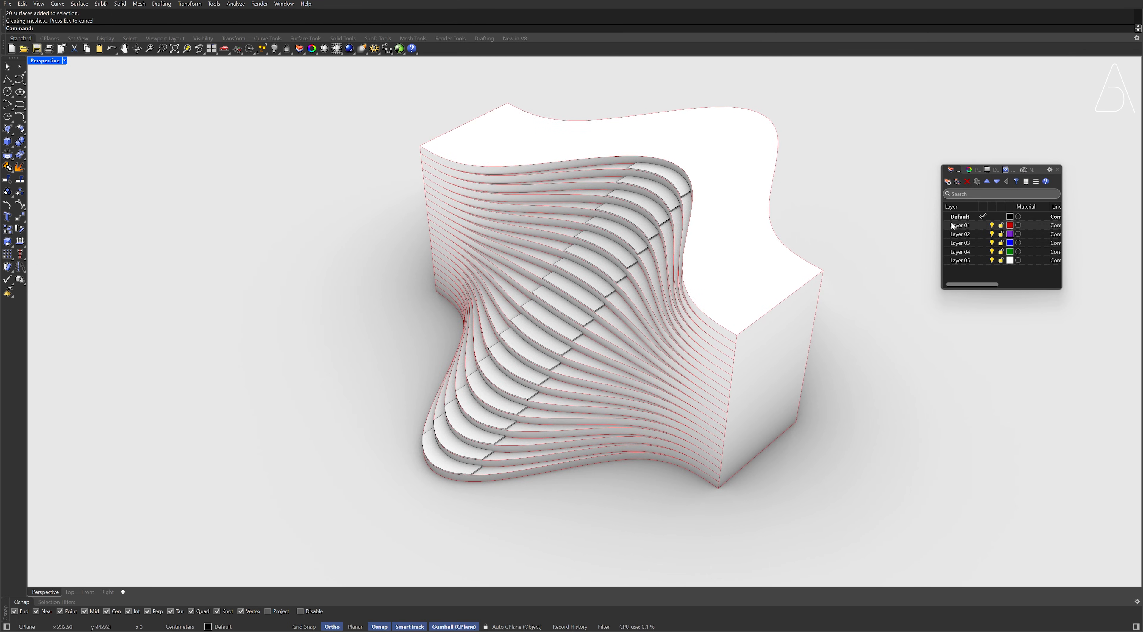
# Set the stepped strip's layer colour from red to black via the Select Color dialog
pyautogui.click(1010, 225)
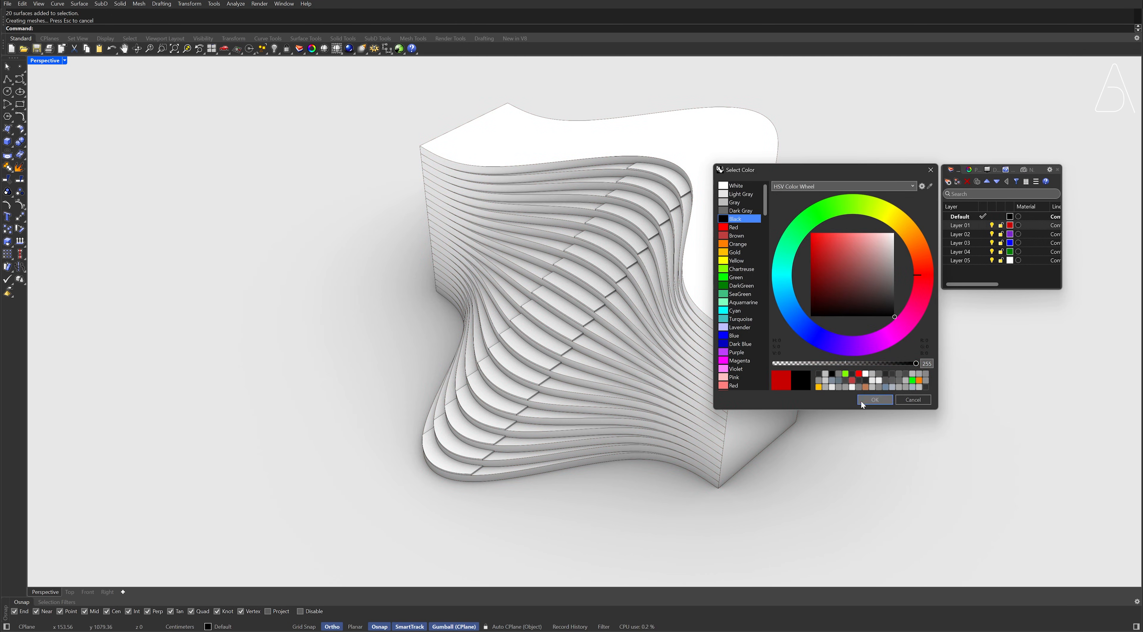
pyautogui.click(874, 400)
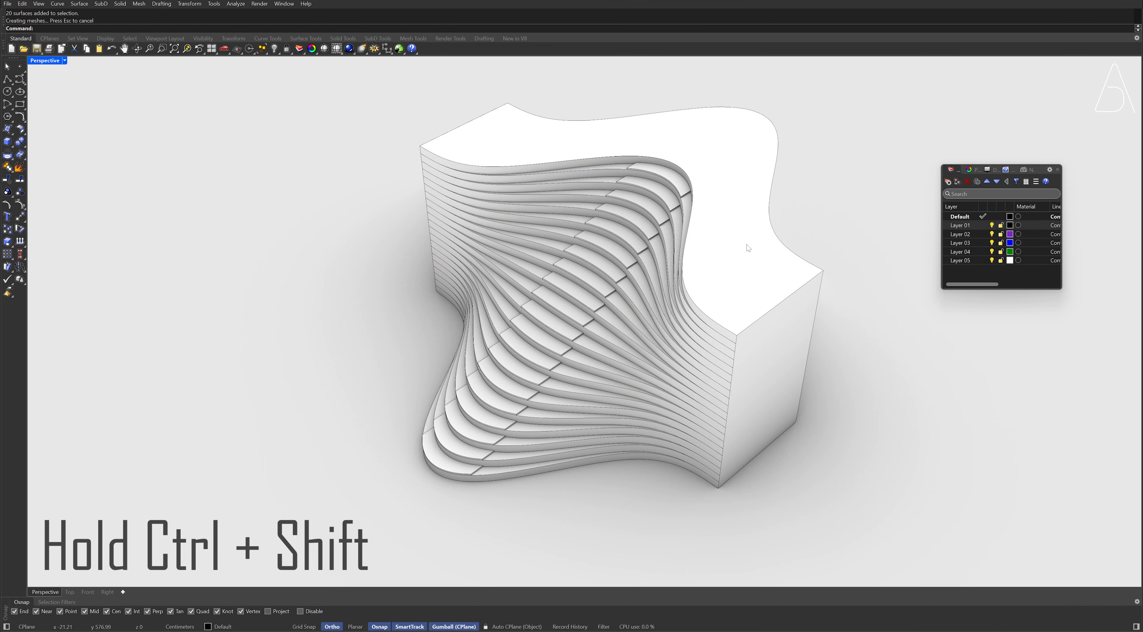
# Run OffsetSrf on the wavy top face of the slatted solid
pyautogui.write('OffsetSrf')
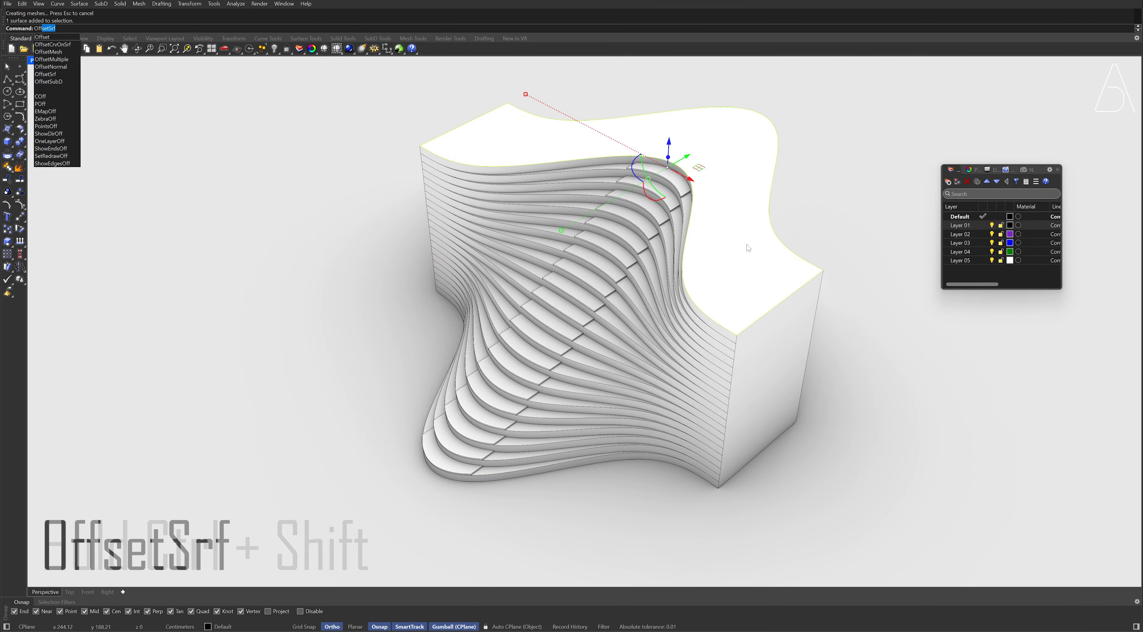
pyautogui.click(46, 74)
pyautogui.write('Materials')
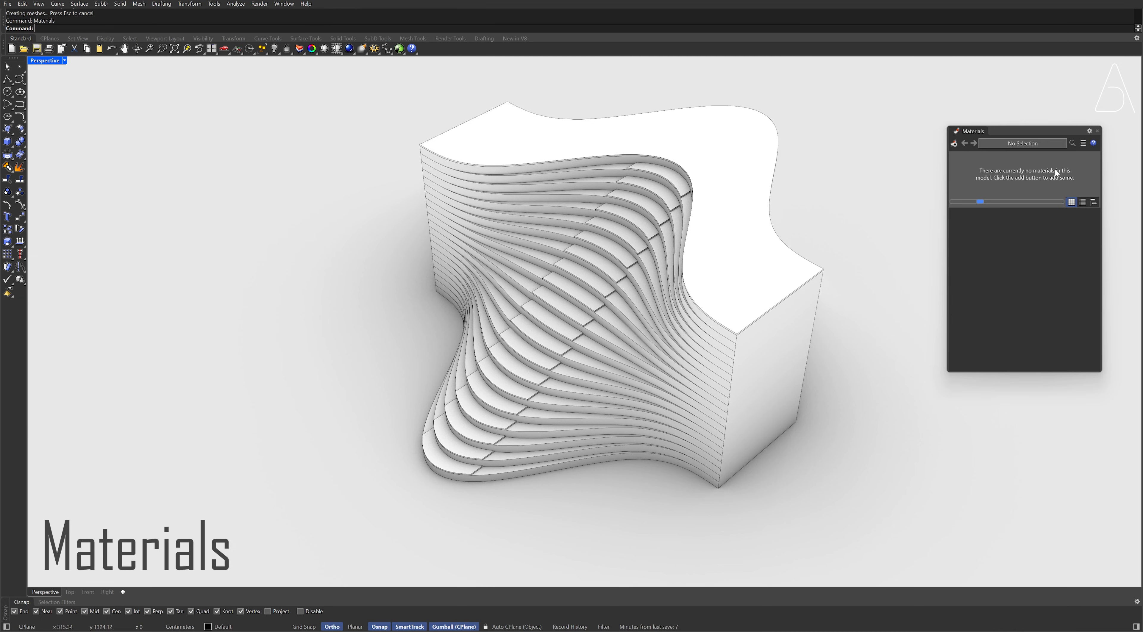
pyautogui.moveTo(775, 349)
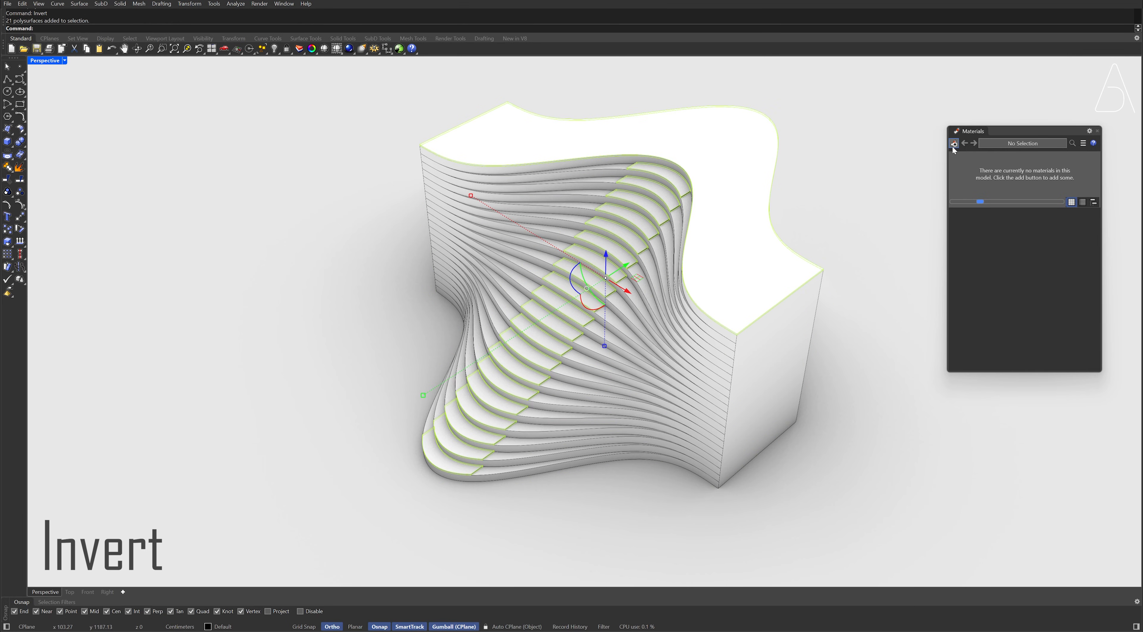
# Create a gray Plaster material and assign it to the selected polysurfaces
pyautogui.click(954, 143)
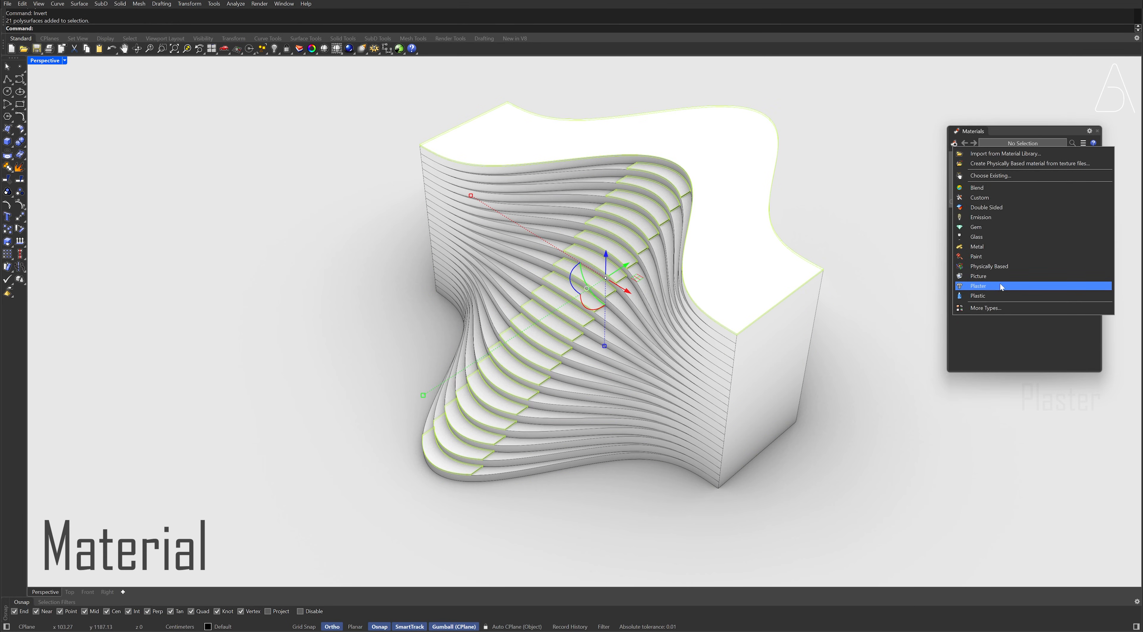
pyautogui.click(977, 286)
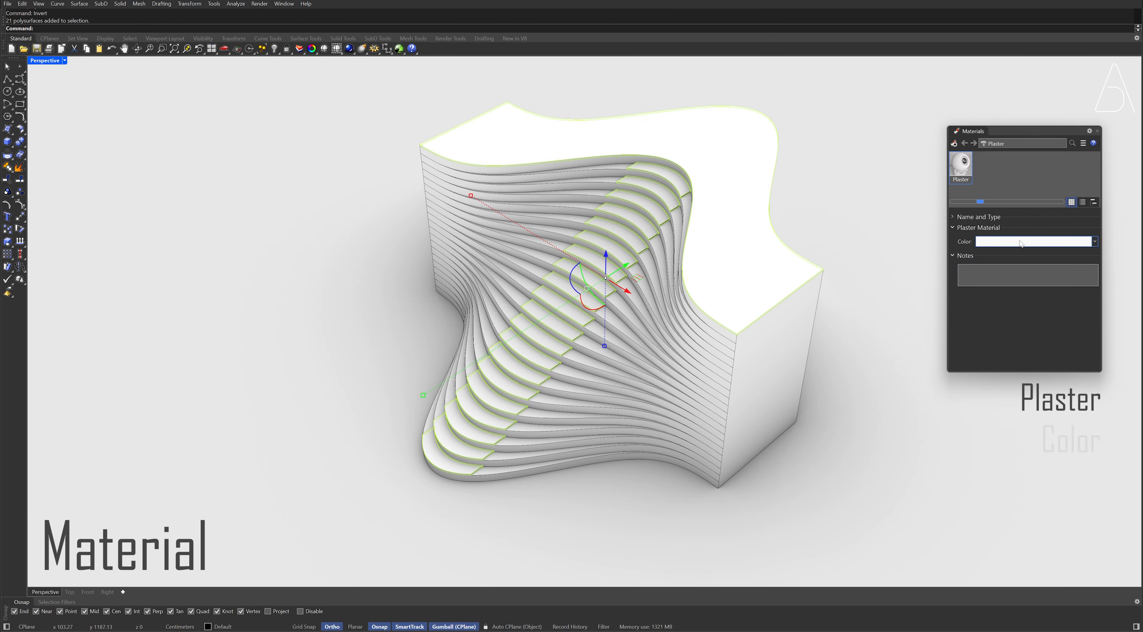
pyautogui.click(1031, 240)
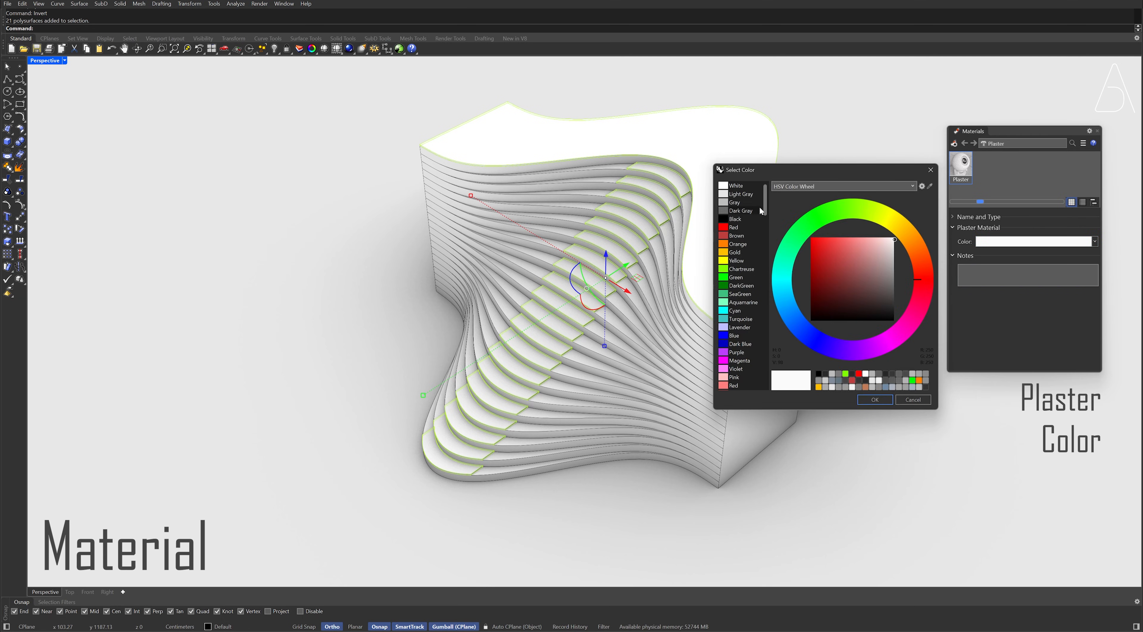
pyautogui.click(735, 202)
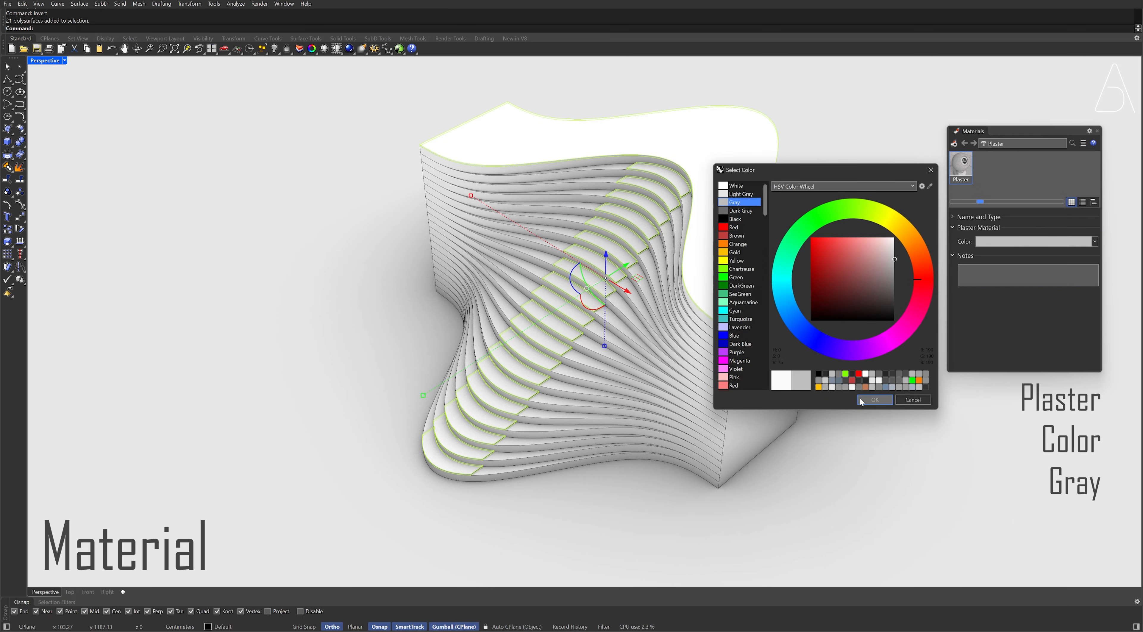
pyautogui.click(873, 400)
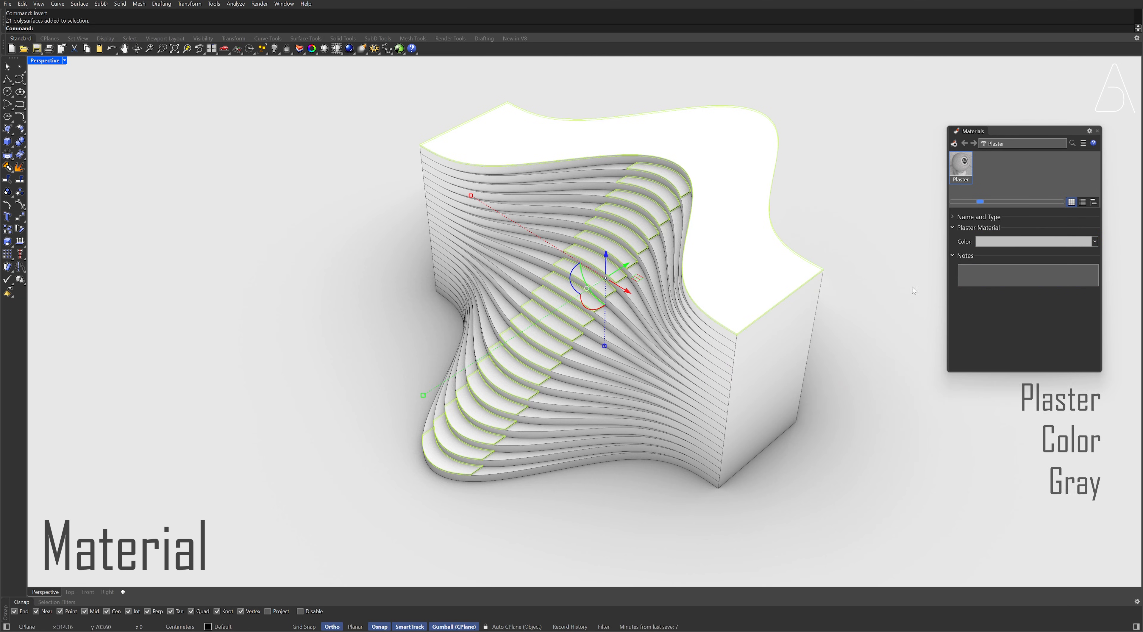
pyautogui.rightClick(960, 163)
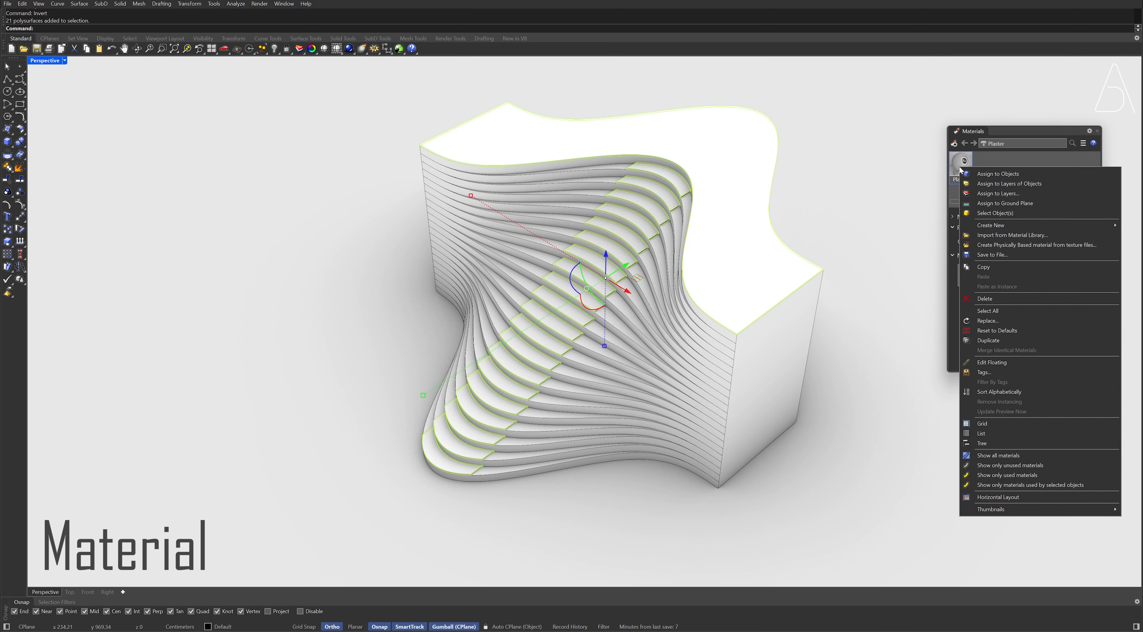
pyautogui.click(997, 173)
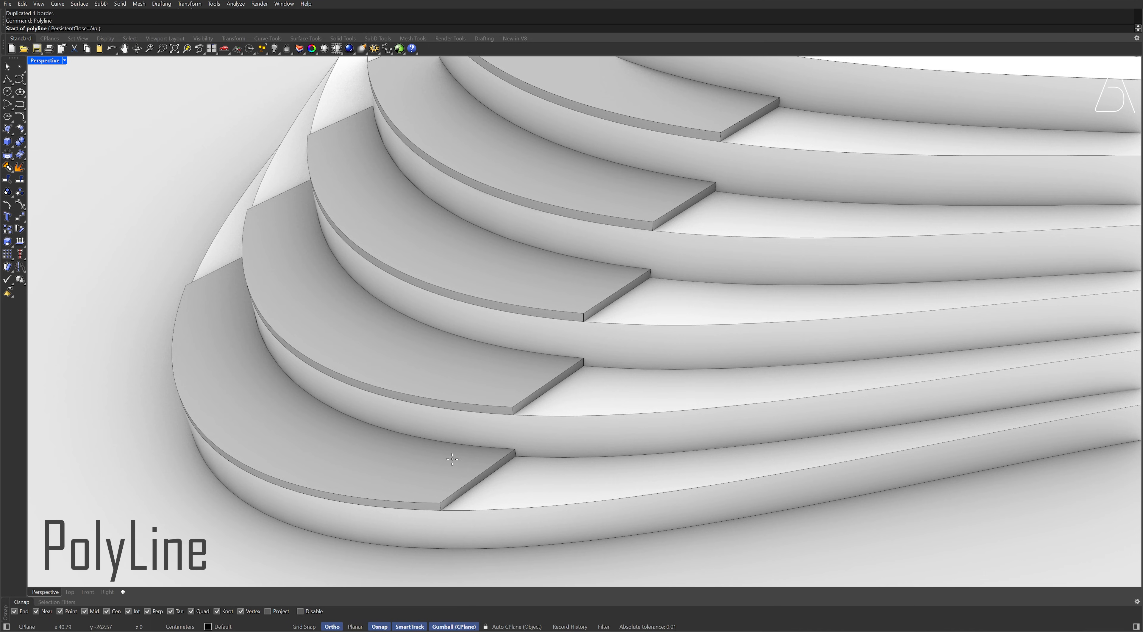
pyautogui.moveTo(438, 496)
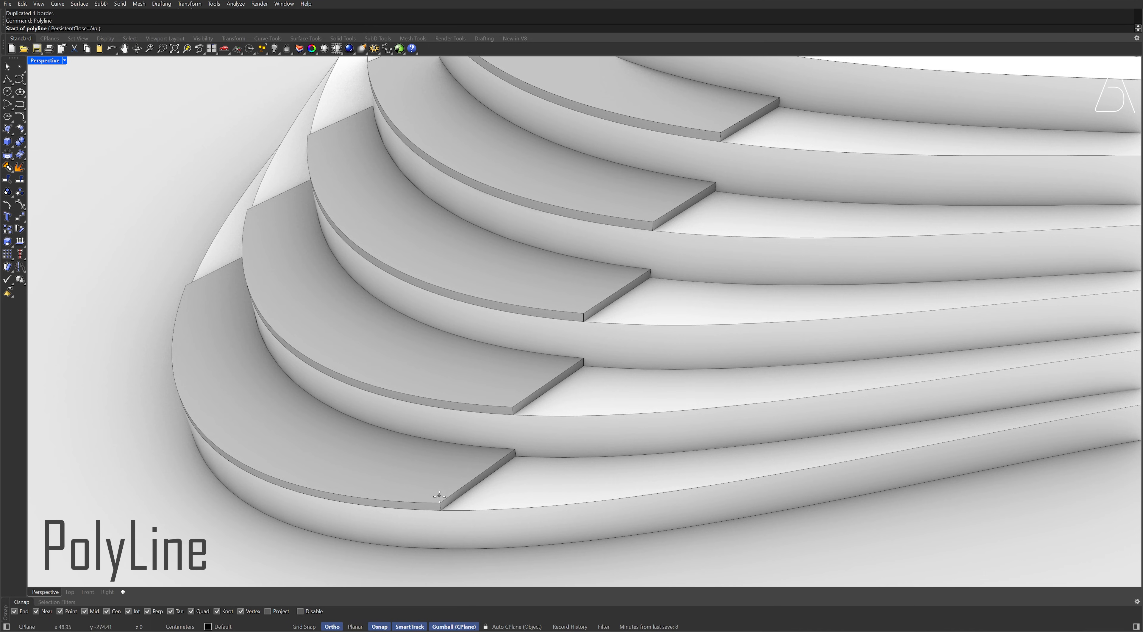
# Draw a polyline from the lowest step corner up through an upper step corner
pyautogui.click(439, 496)
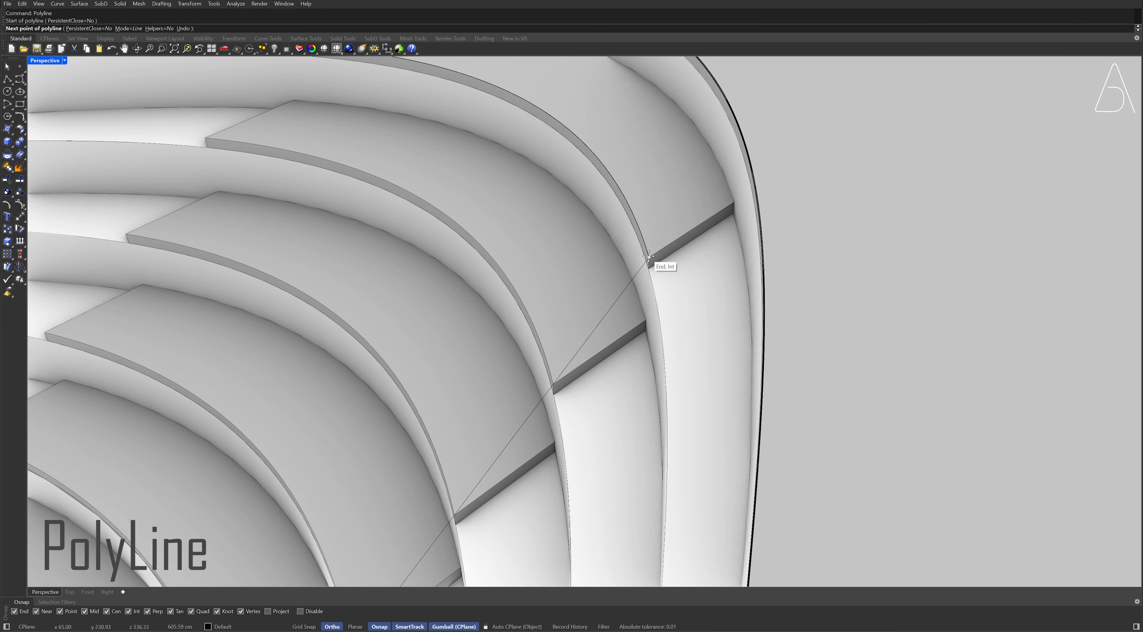
pyautogui.click(649, 261)
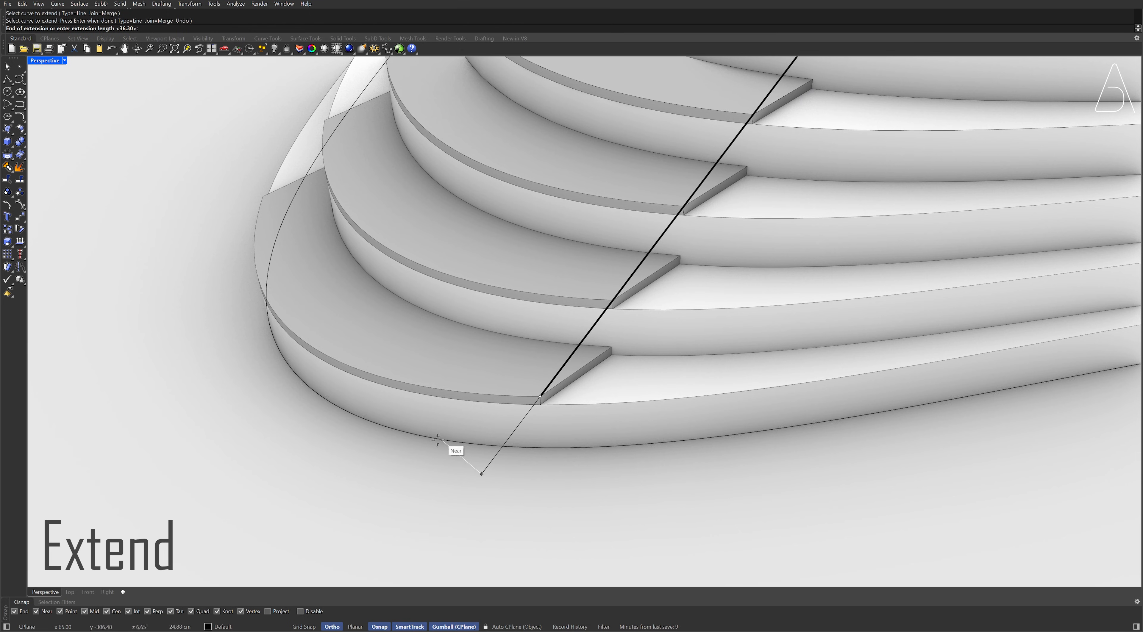
pyautogui.moveTo(305, 396)
pyautogui.write('DeleteSubCrv')
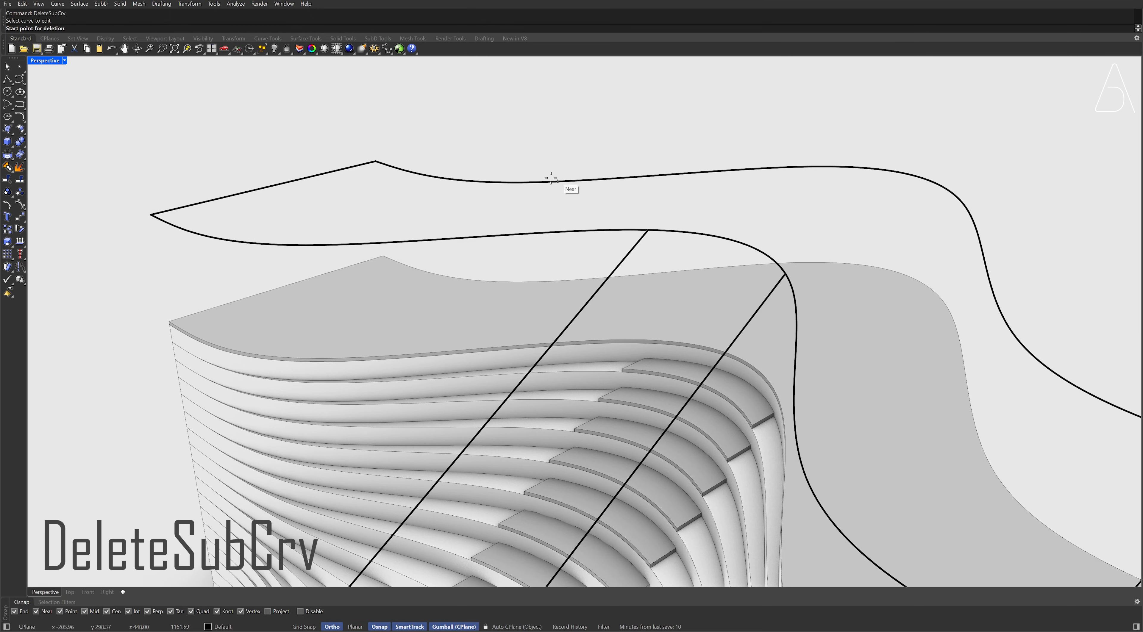
# Mark the portions to delete on both duplicated border curves with DeleteSubCrv
pyautogui.click(551, 176)
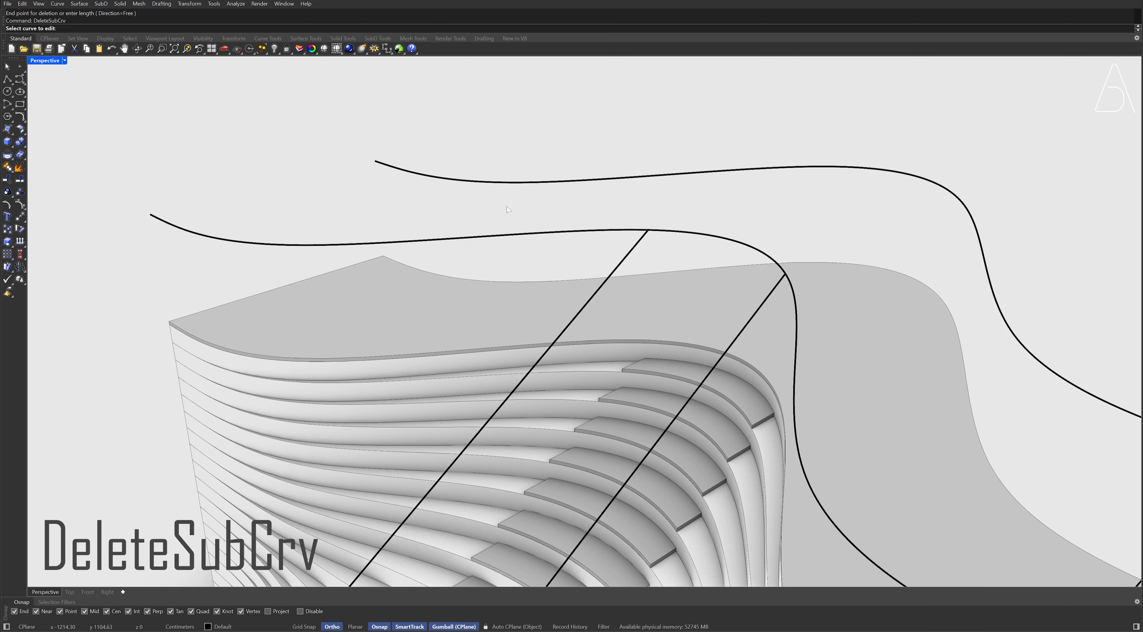
pyautogui.click(536, 233)
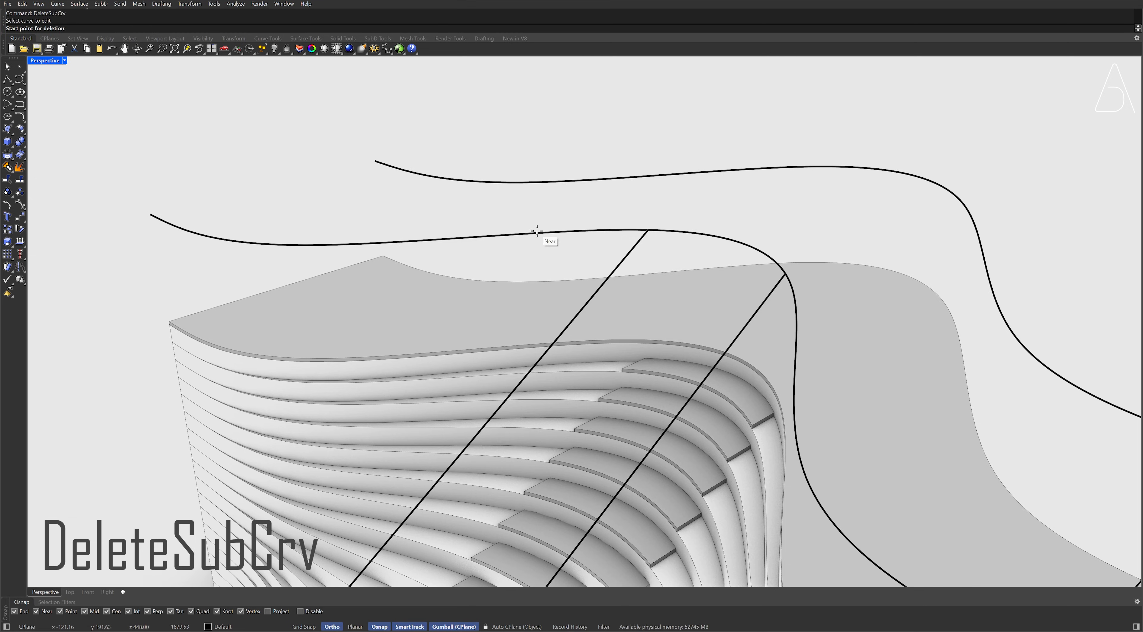
pyautogui.click(537, 227)
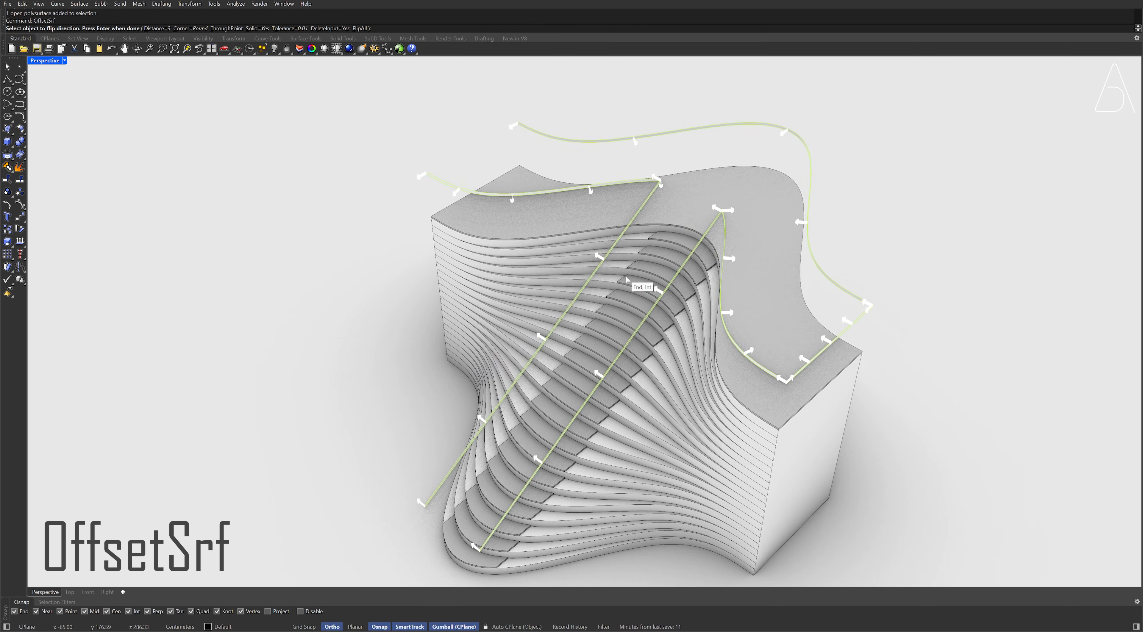
# Offset the handrail strips into solids and run MergeAllCoplanarFaces on the rails
pyautogui.scroll(3)
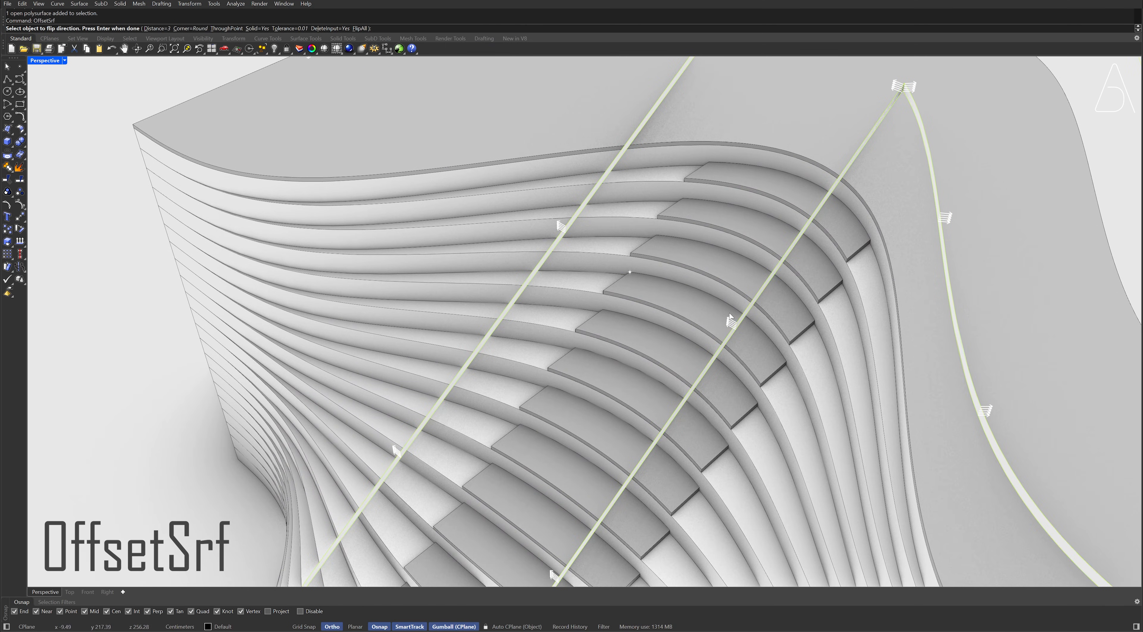
pyautogui.moveTo(570, 224)
pyautogui.write('Merge')
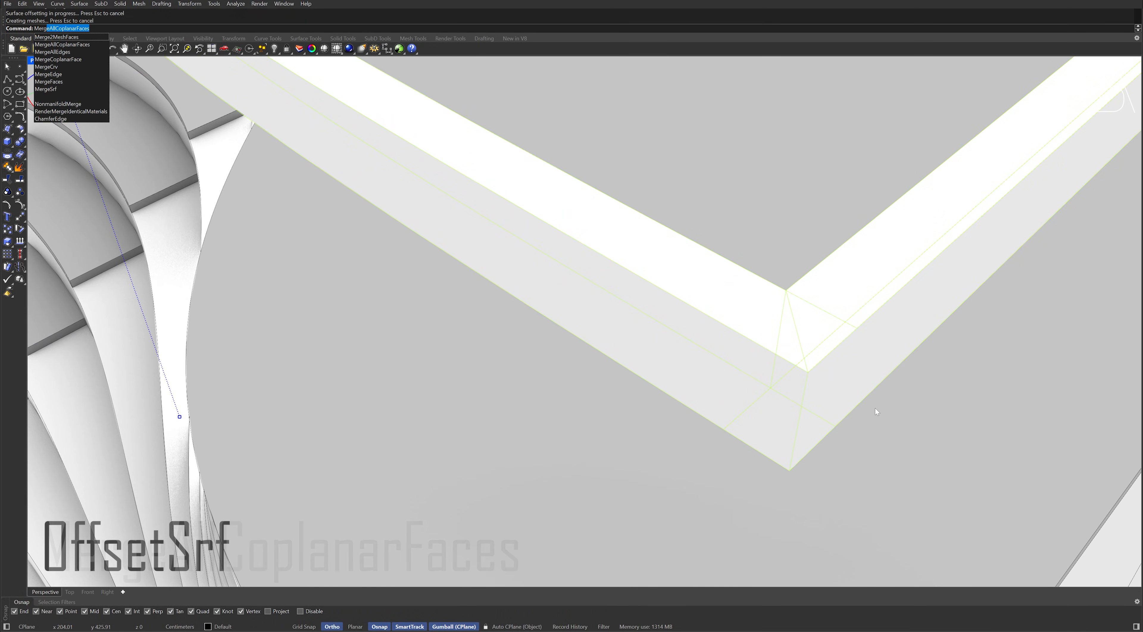
pyautogui.click(62, 44)
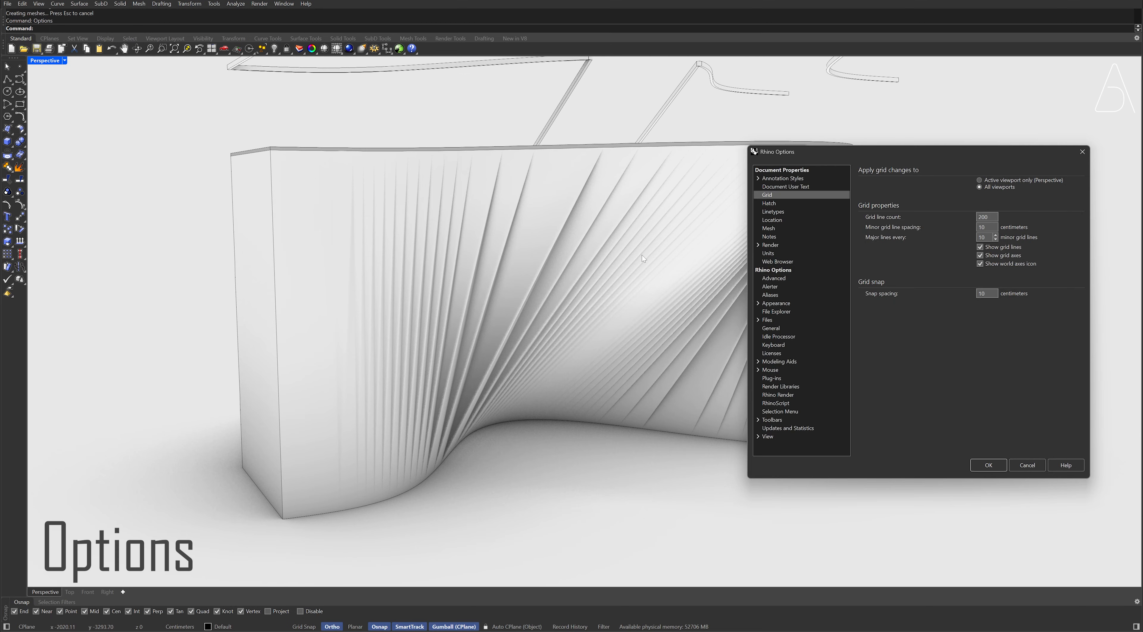
pyautogui.click(767, 228)
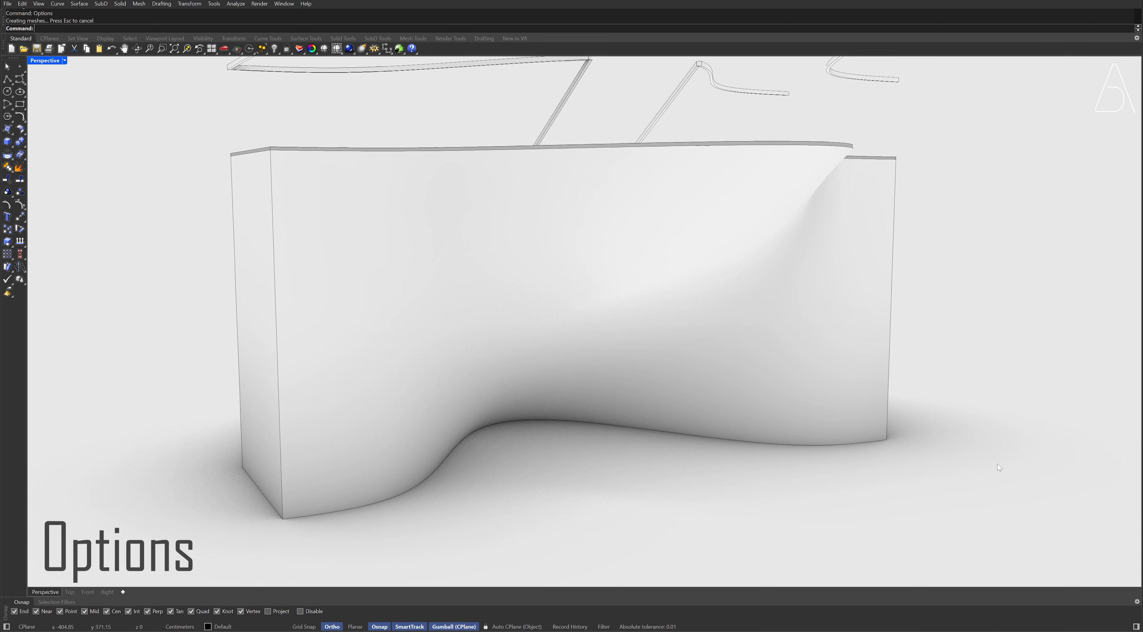
pyautogui.moveTo(633, 190)
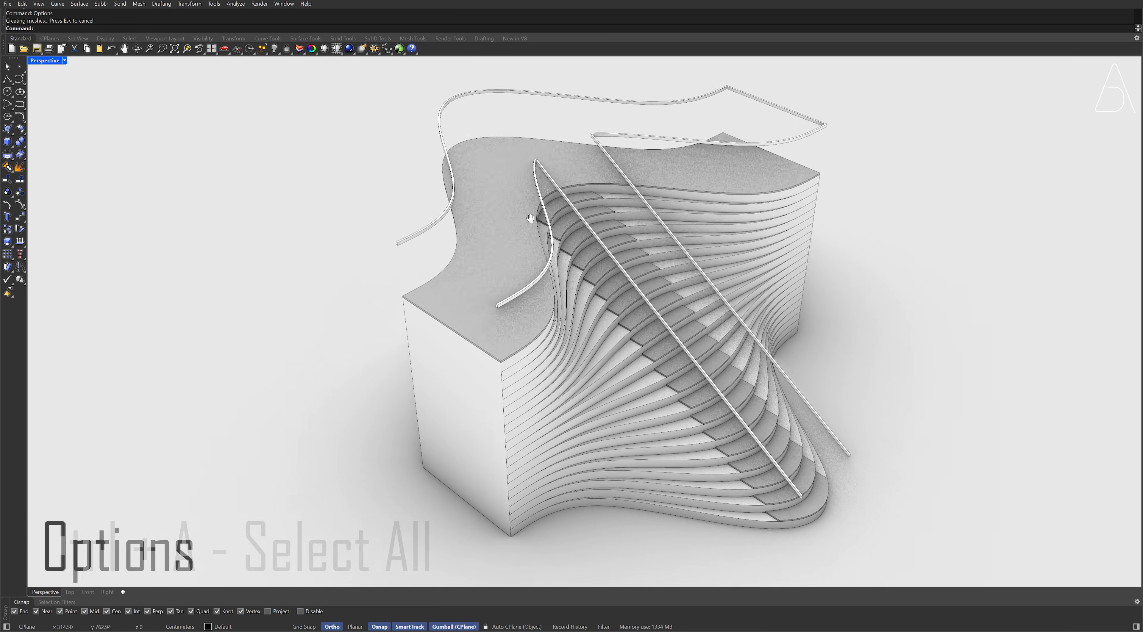
# Rotate-copy everything by 90° about the solid's bottom corner
pyautogui.press('ctrl+a')
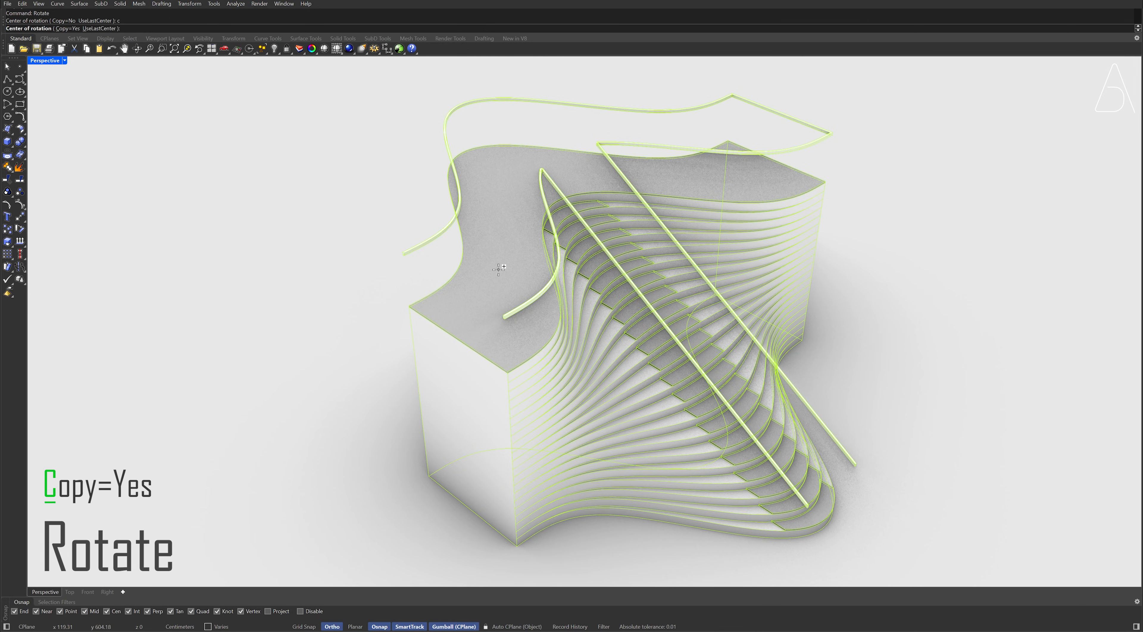
pyautogui.moveTo(471, 505)
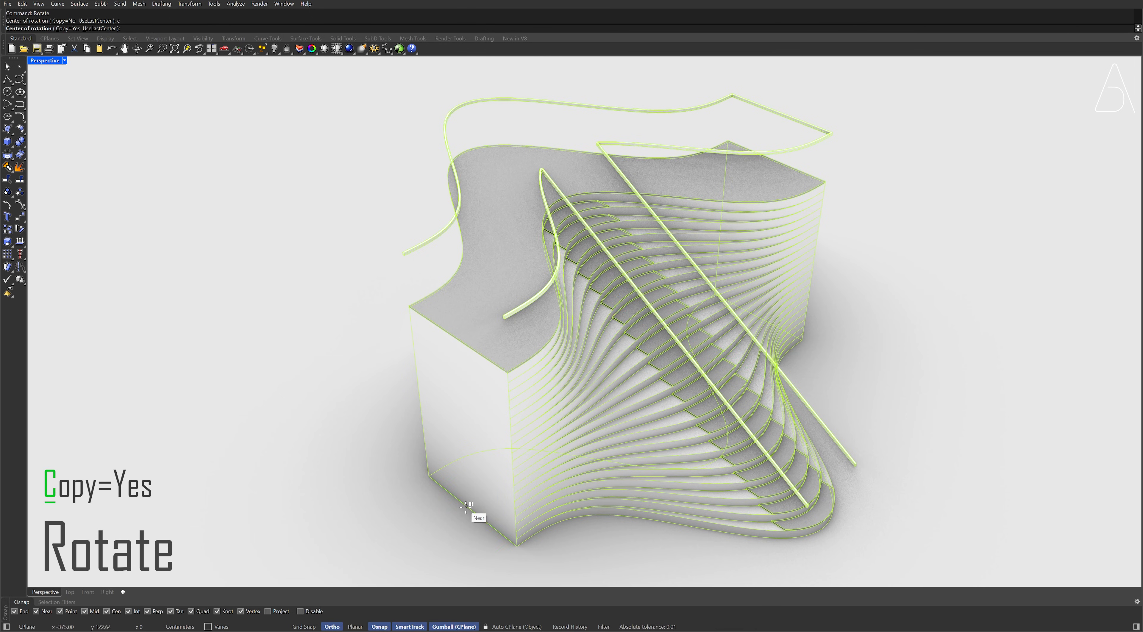
pyautogui.click(470, 505)
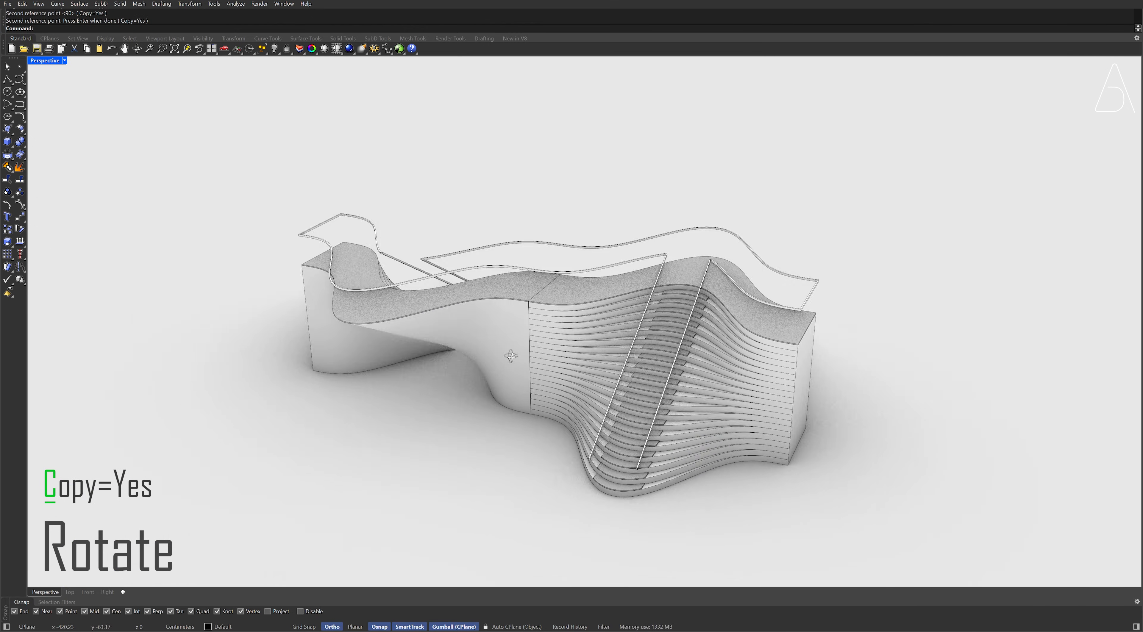
pyautogui.scroll(3)
pyautogui.write('BooleanUnion')
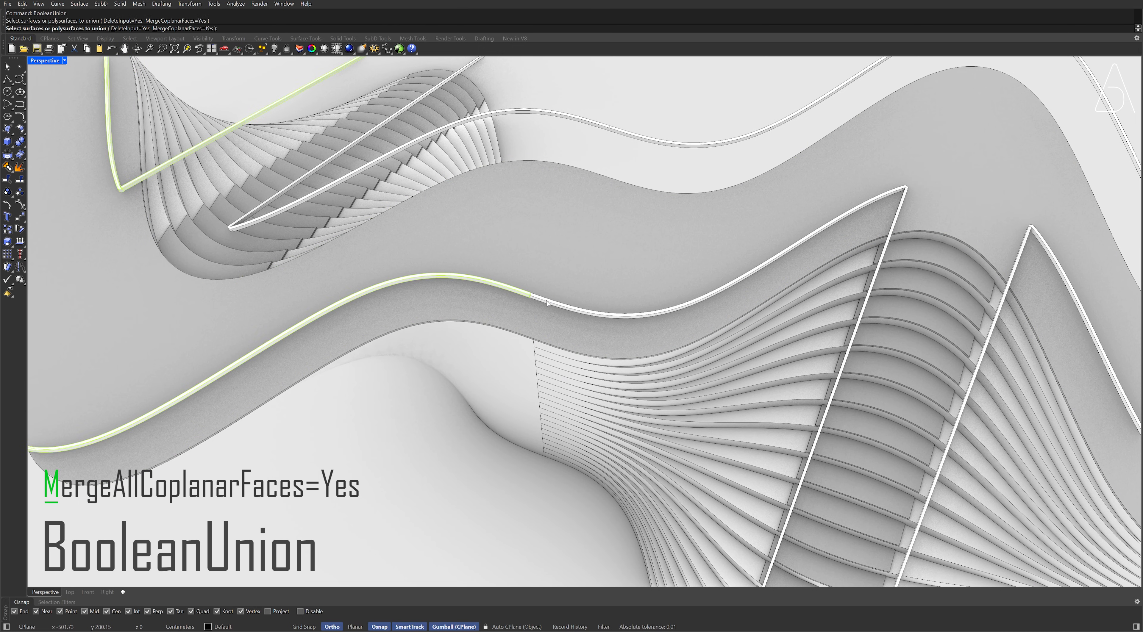
# BooleanUnion the original and rotated solids with MergeAllCoplanarFaces=Yes
pyautogui.click(604, 131)
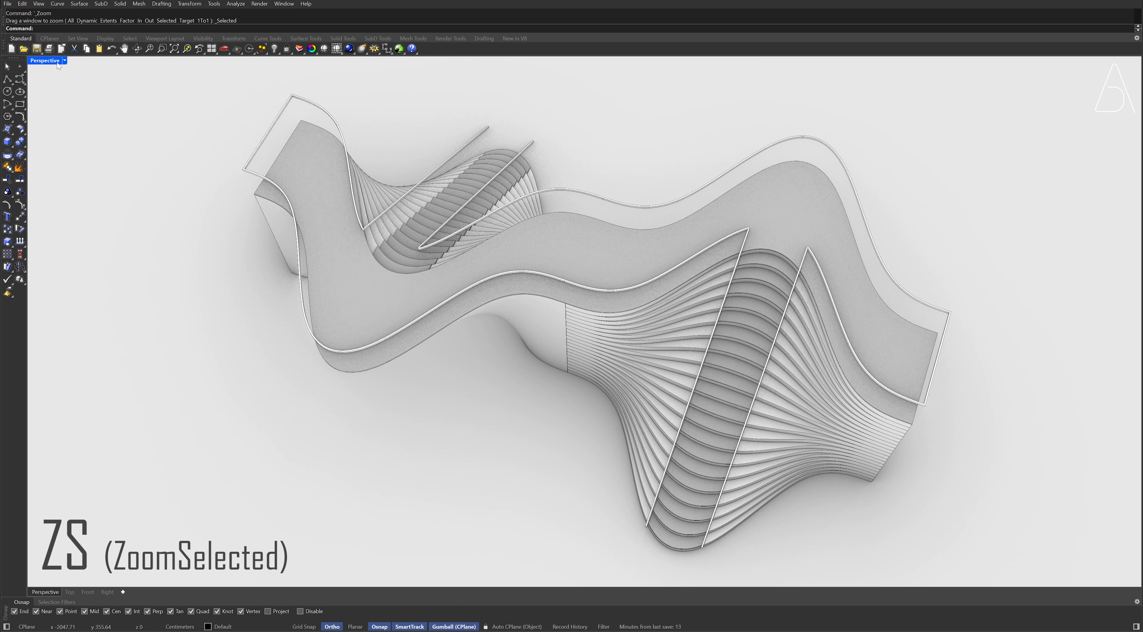
pyautogui.moveTo(163, 160)
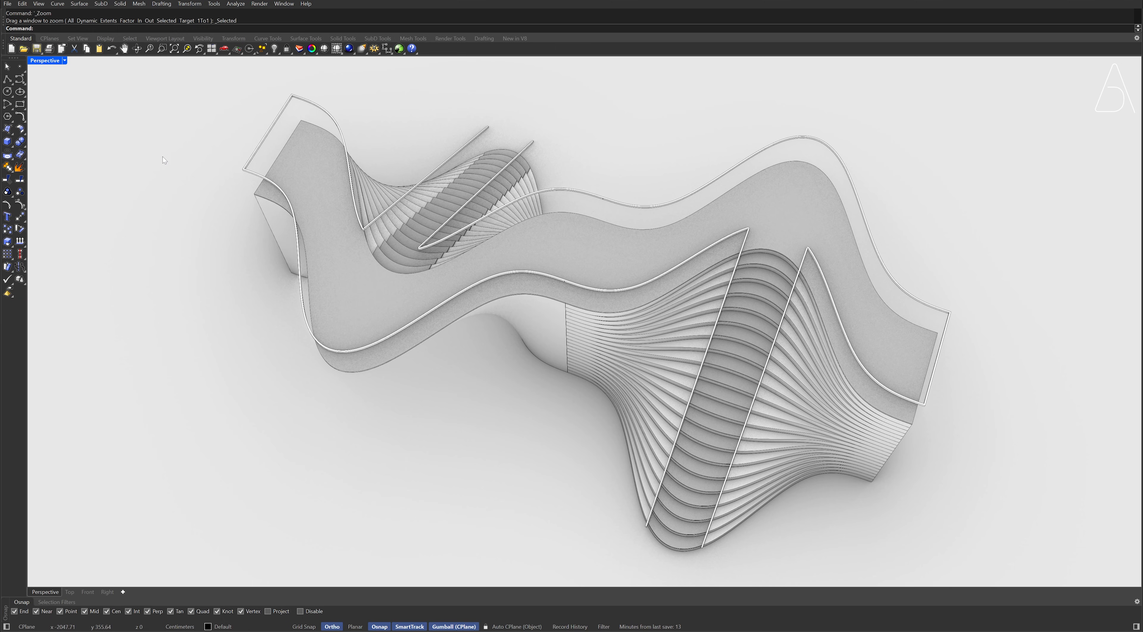